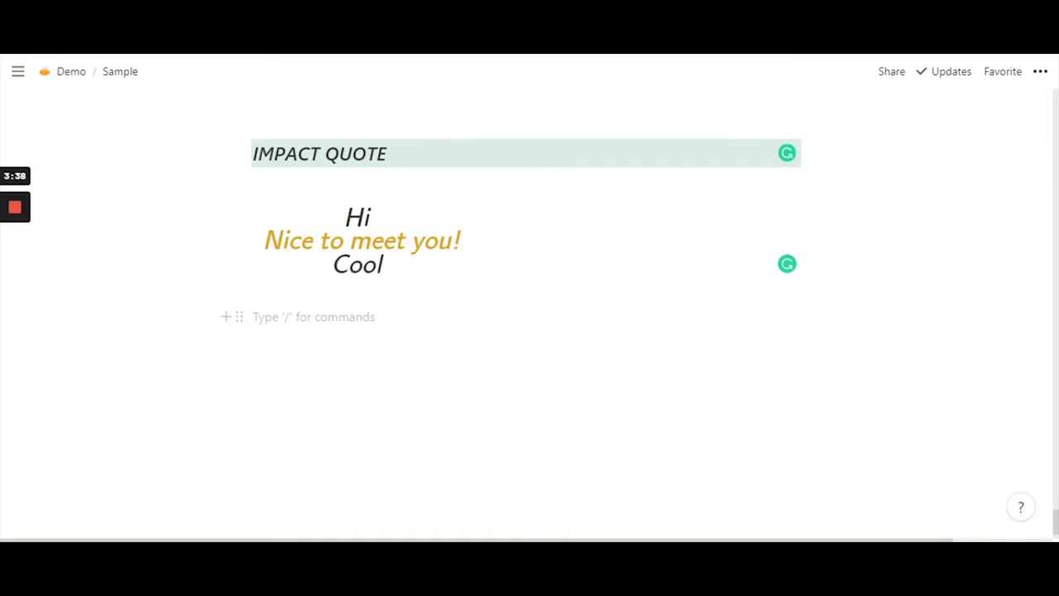
- Place the cursor in the empty block below the Hi / Nice to meet you! / Cool quote
{"action": "left_click", "coordinate": [313, 316]}
{"action": "type", "text": "\\"}
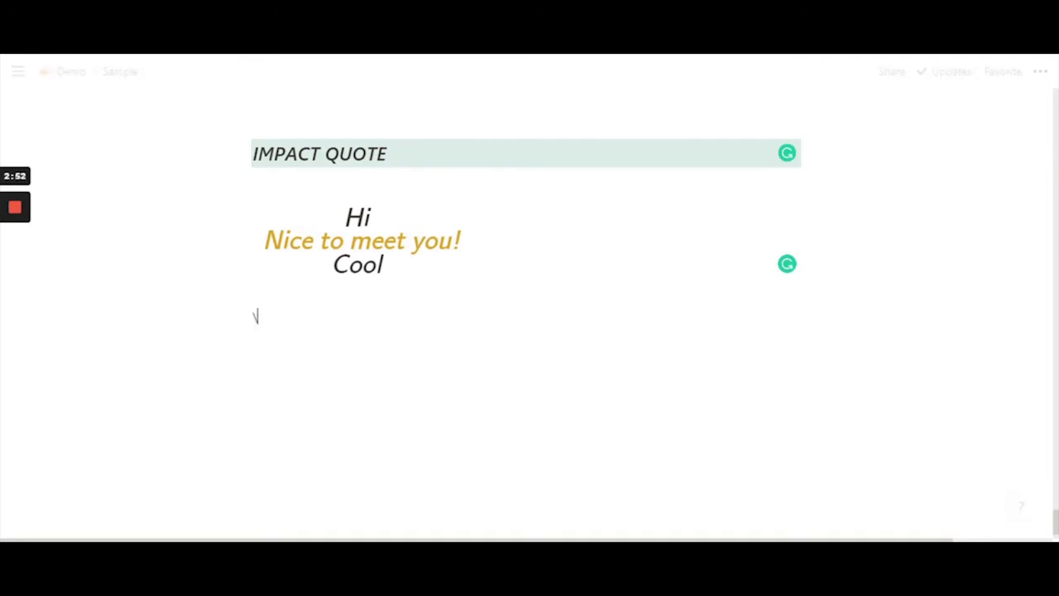
- Write the first line's markup: \substack{\Large\textsf{\textit{Hey}}
{"action": "type", "text": "subs"}
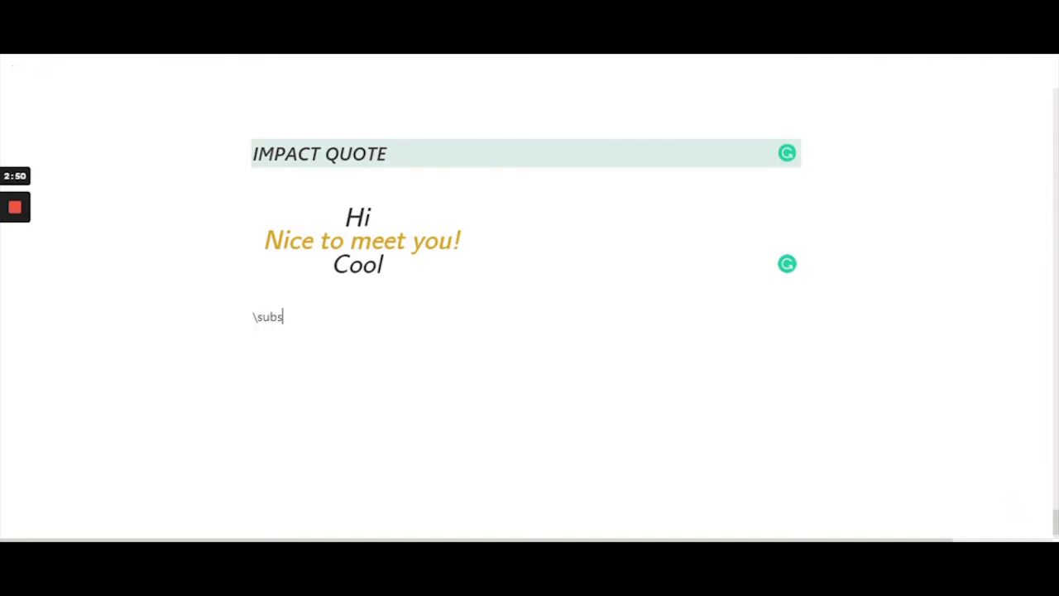
{"action": "type", "text": "tack{"}
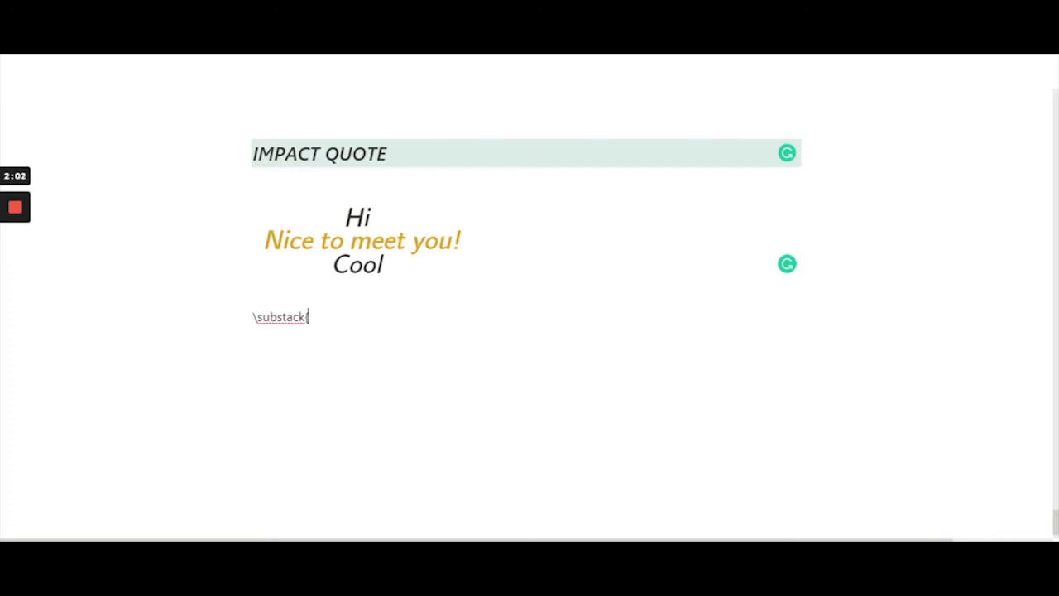
{"action": "type", "text": "\\"}
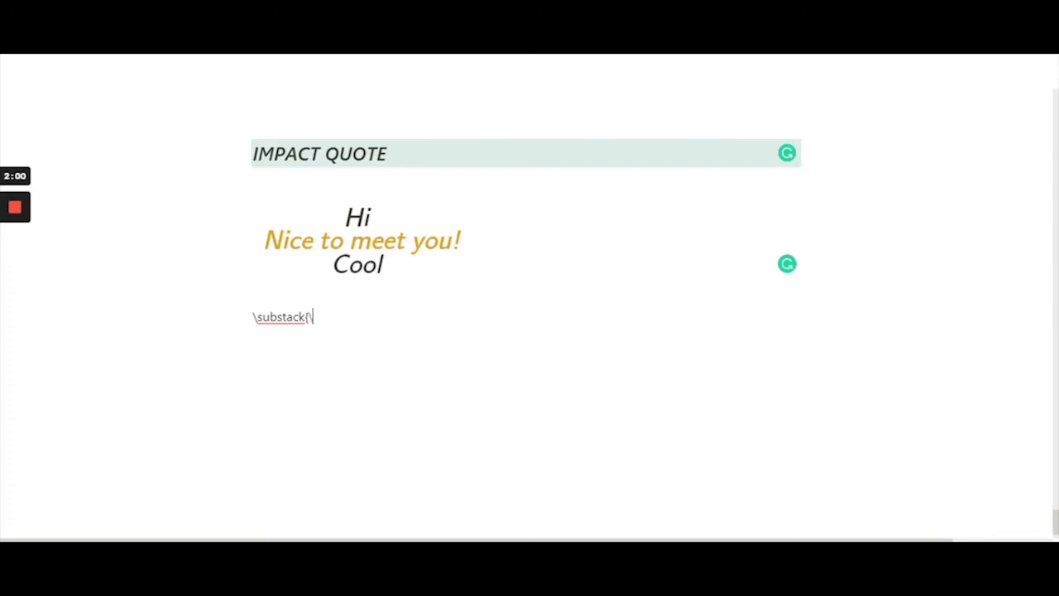
{"action": "type", "text": "\\Large"}
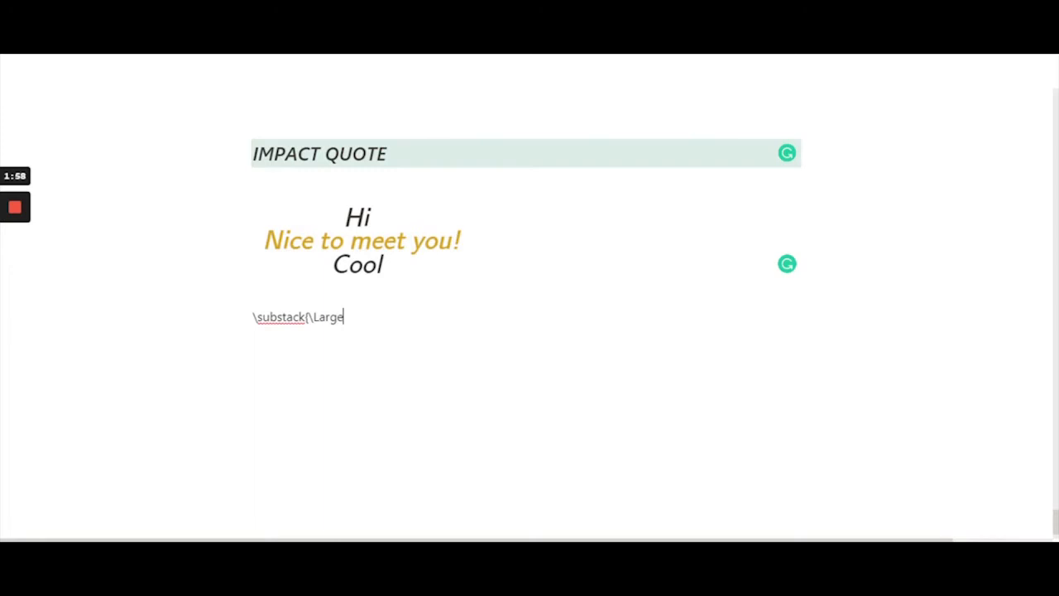
{"action": "type", "text": "\\"}
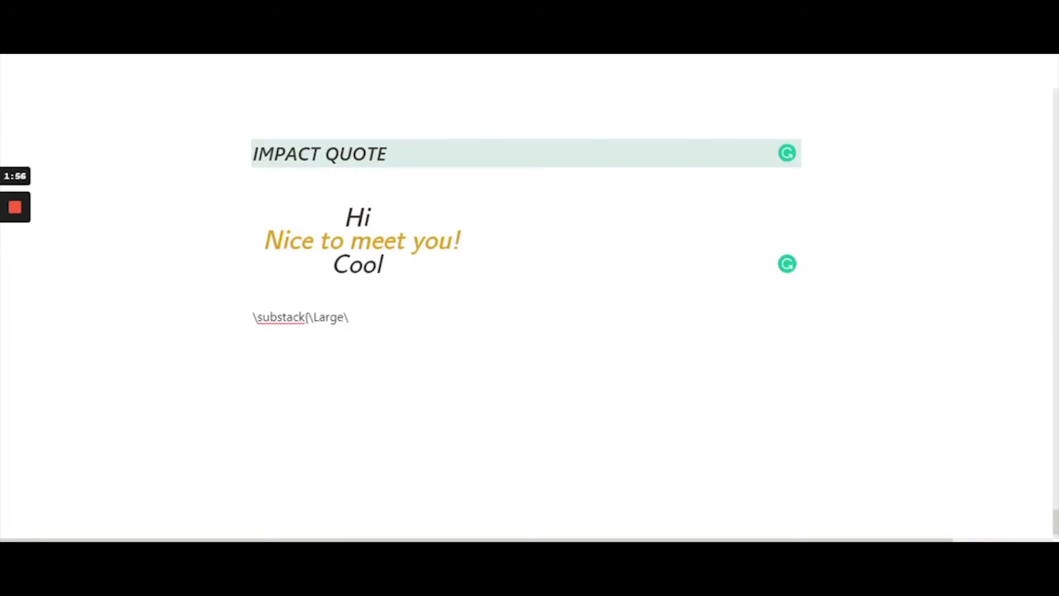
{"action": "type", "text": "\\texts"}
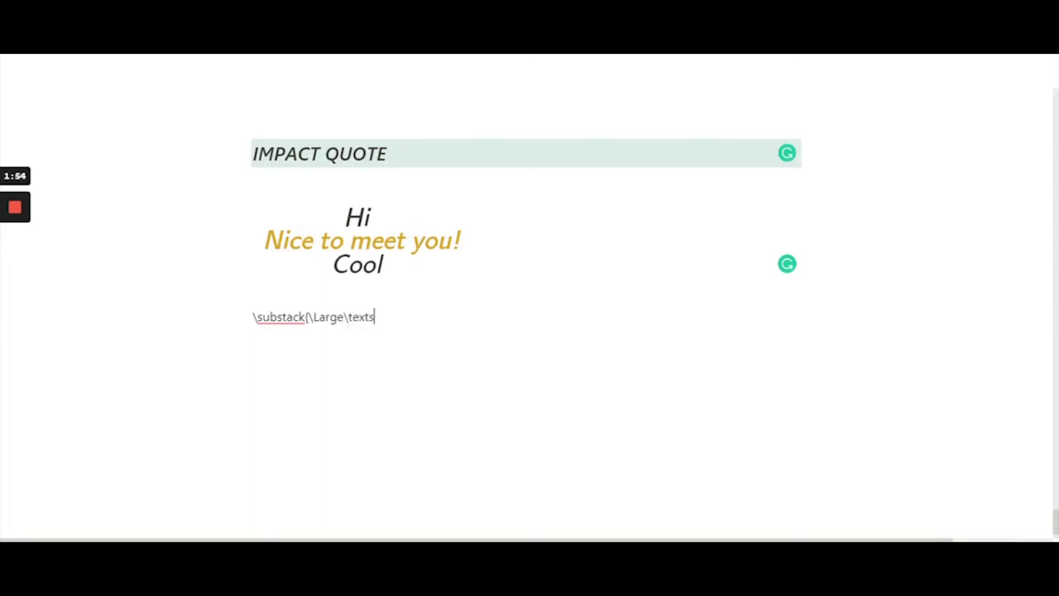
{"action": "type", "text": "f"}
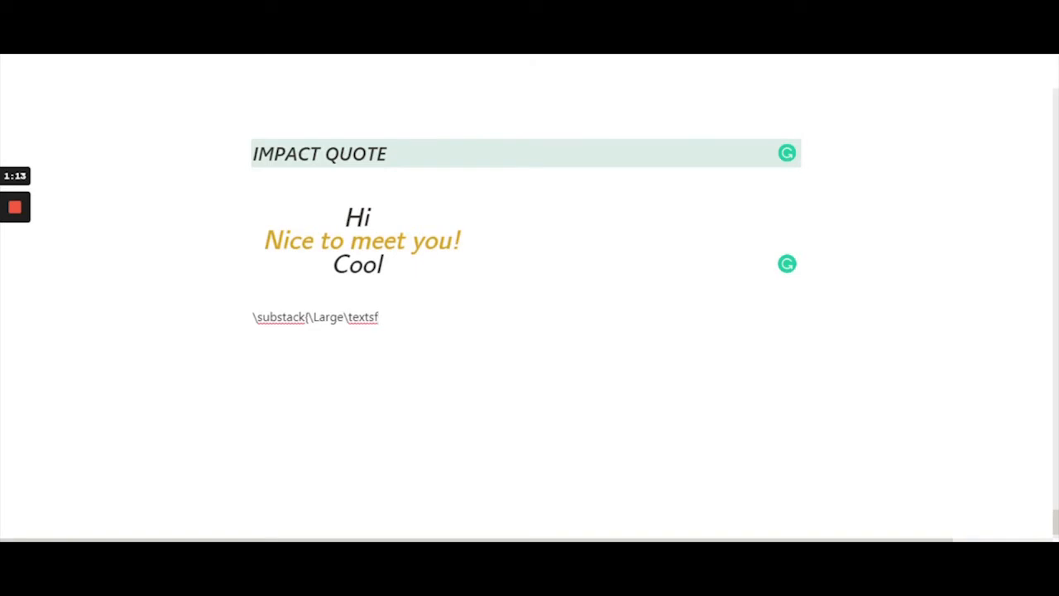
{"action": "type", "text": "{"}
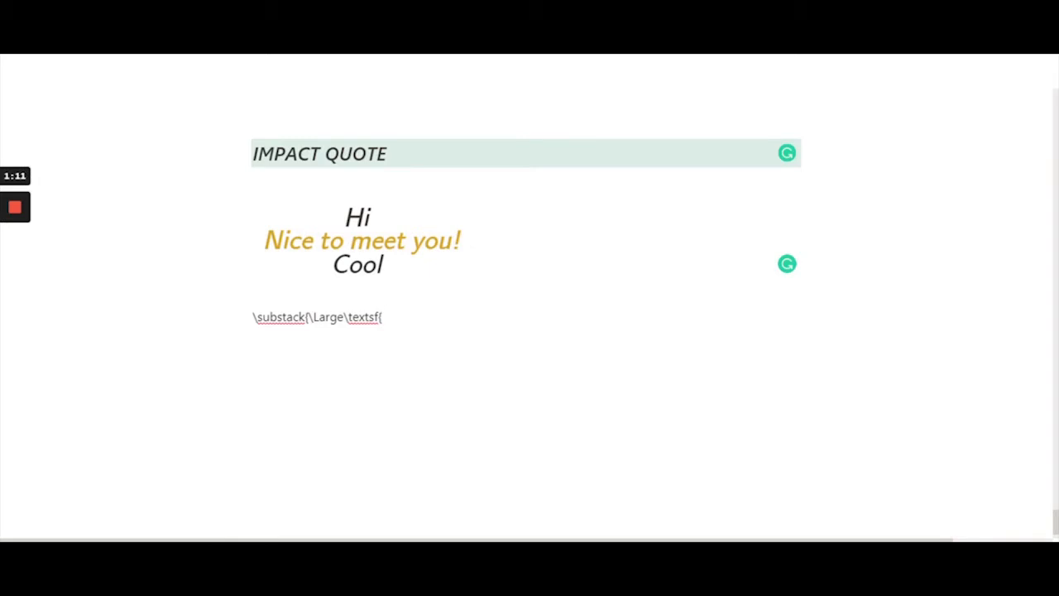
{"action": "type", "text": "{\\text"}
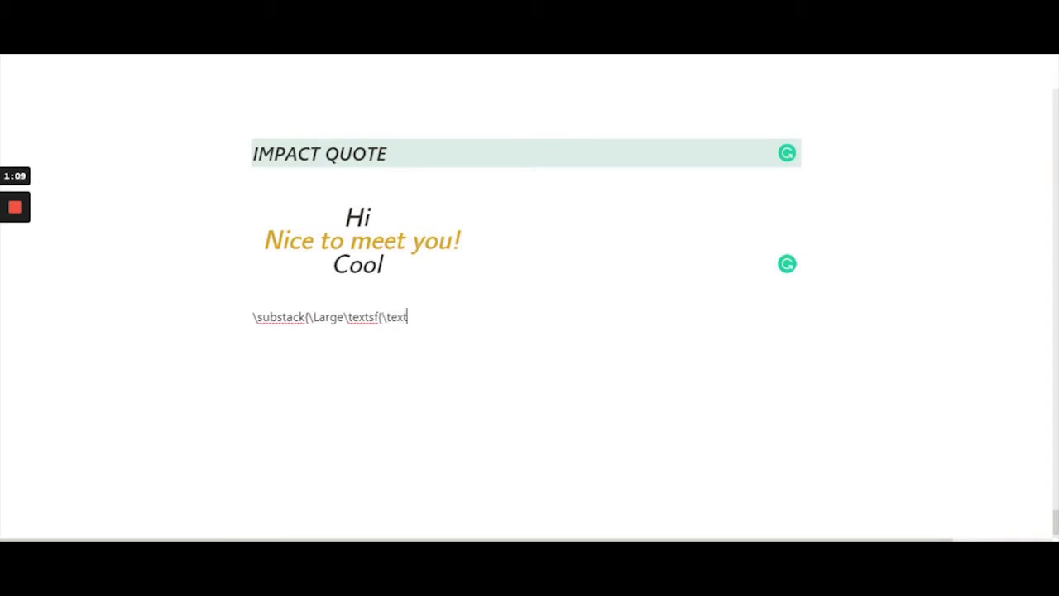
{"action": "type", "text": "it"}
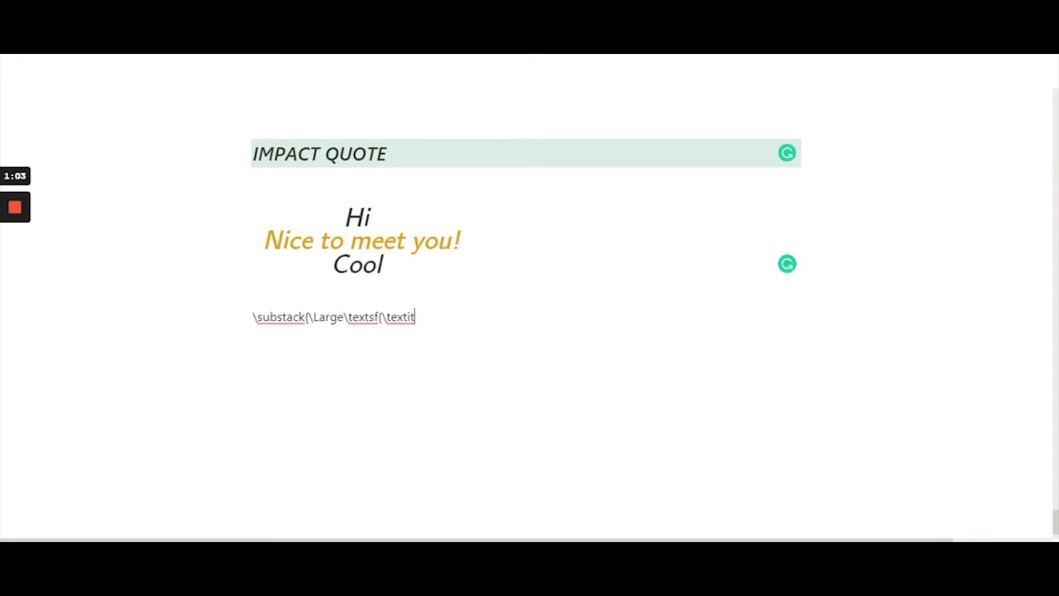
{"action": "type", "text": "{"}
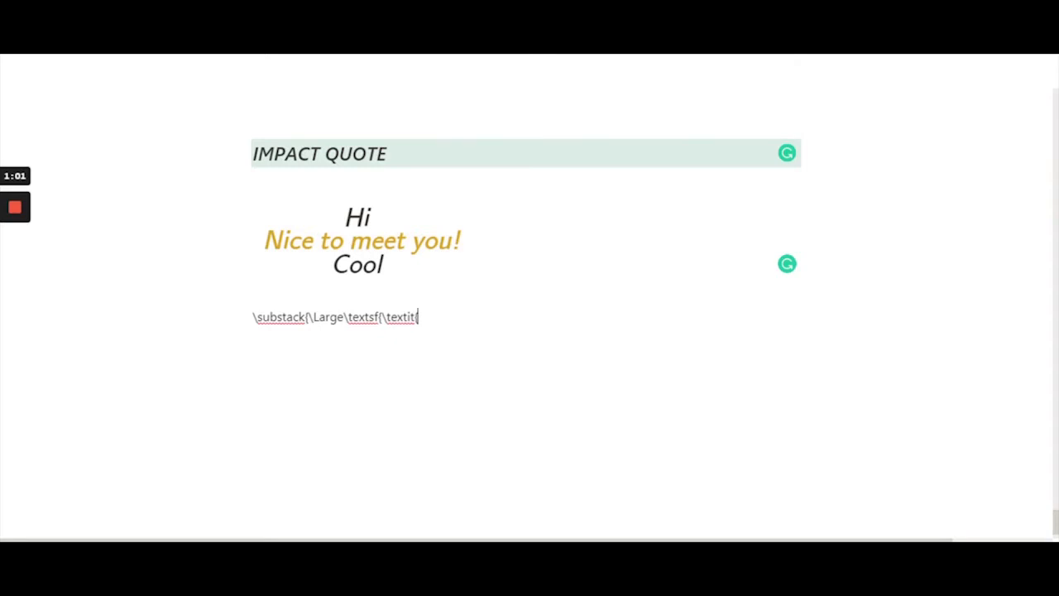
{"action": "type", "text": "{Hey"}
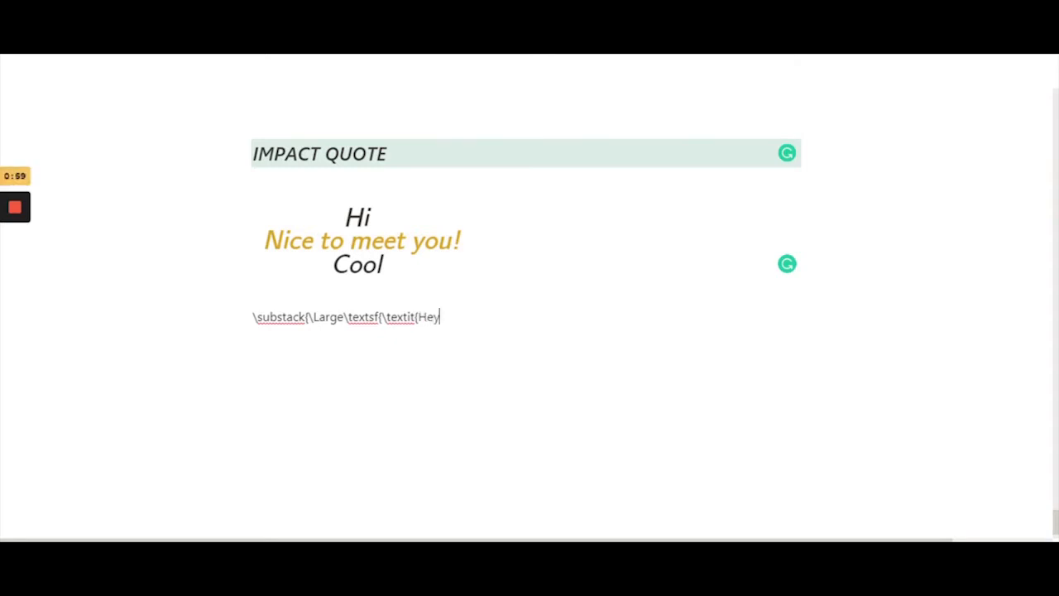
{"action": "type", "text": "}"}
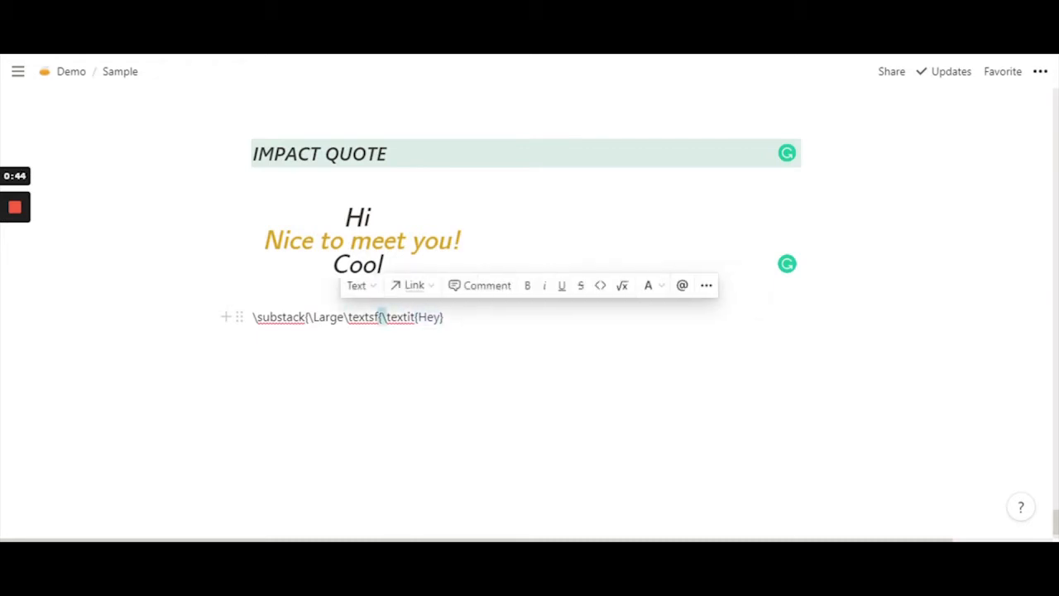
- Close the Hey group and end the line with a \\ line break
{"action": "type", "text": ")"}
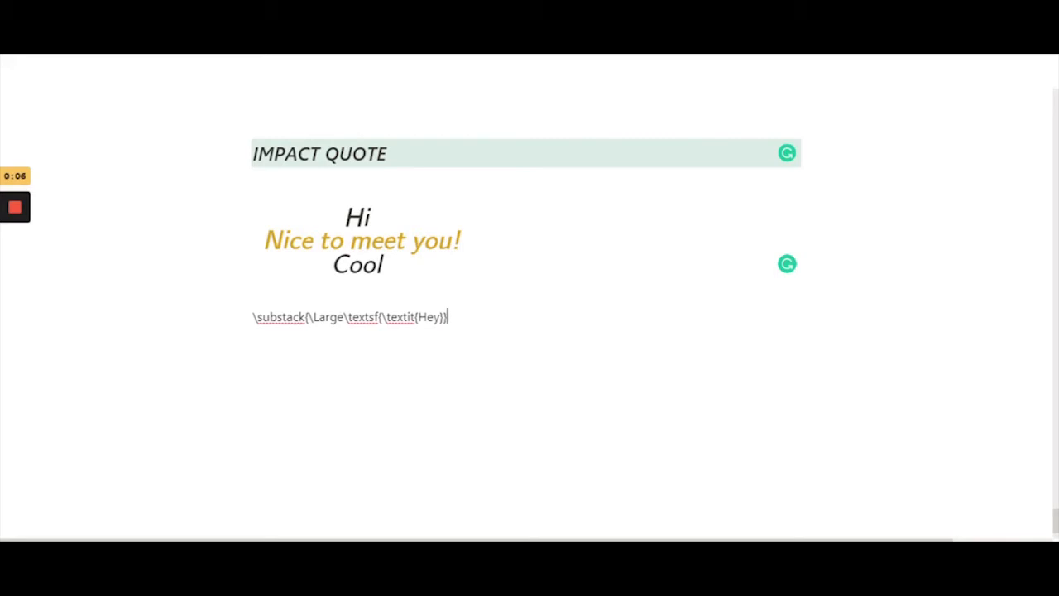
{"action": "type", "text": "\\\\"}
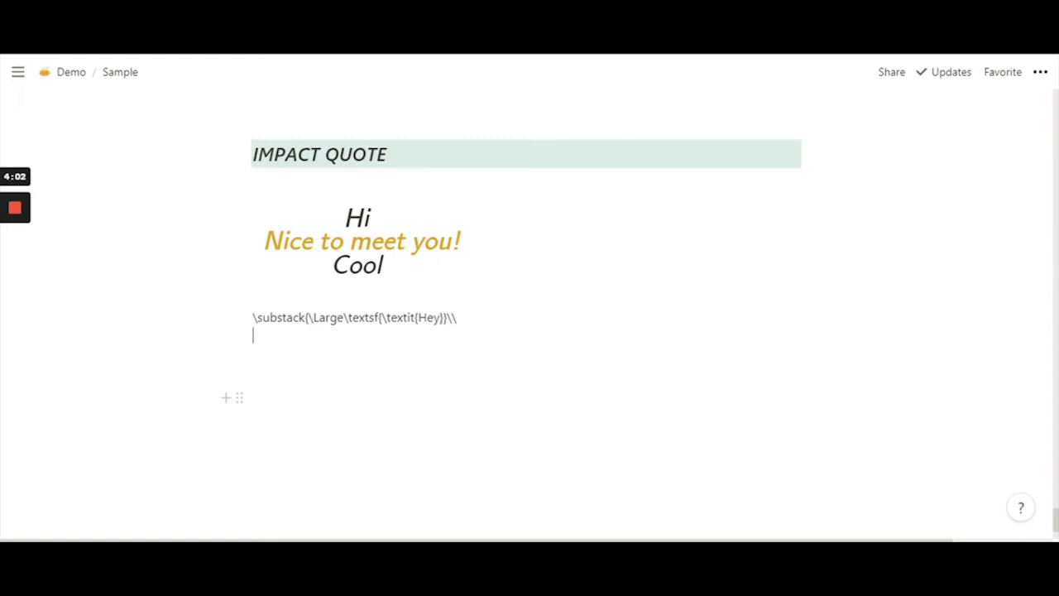
- Begin line two with \textsf{\color{goldenrod} for sans-serif goldenrod text
{"action": "type", "text": "\\text"}
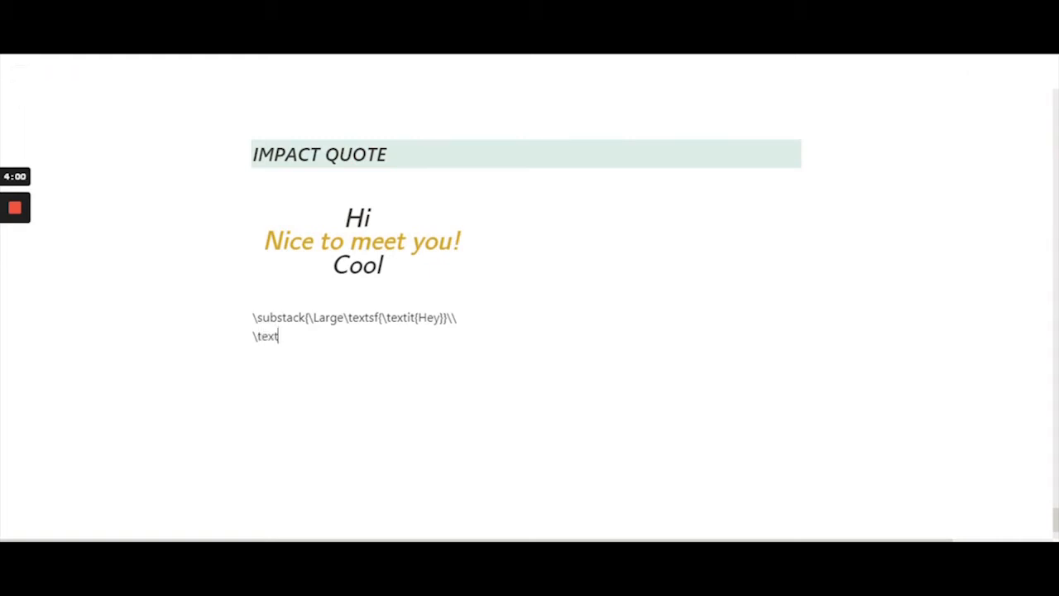
{"action": "type", "text": "sf"}
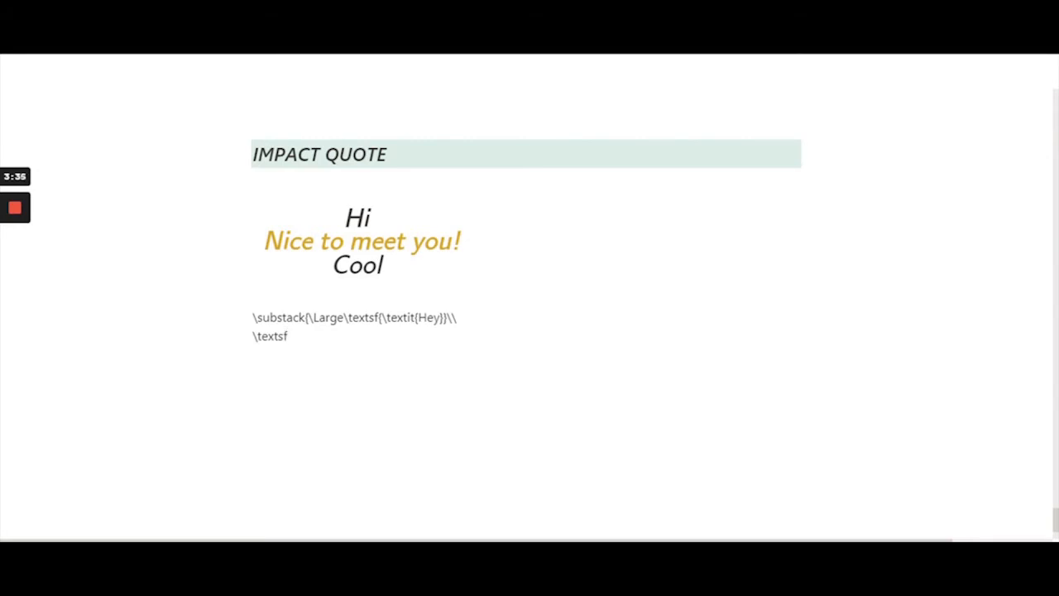
{"action": "left_click", "coordinate": [289, 336]}
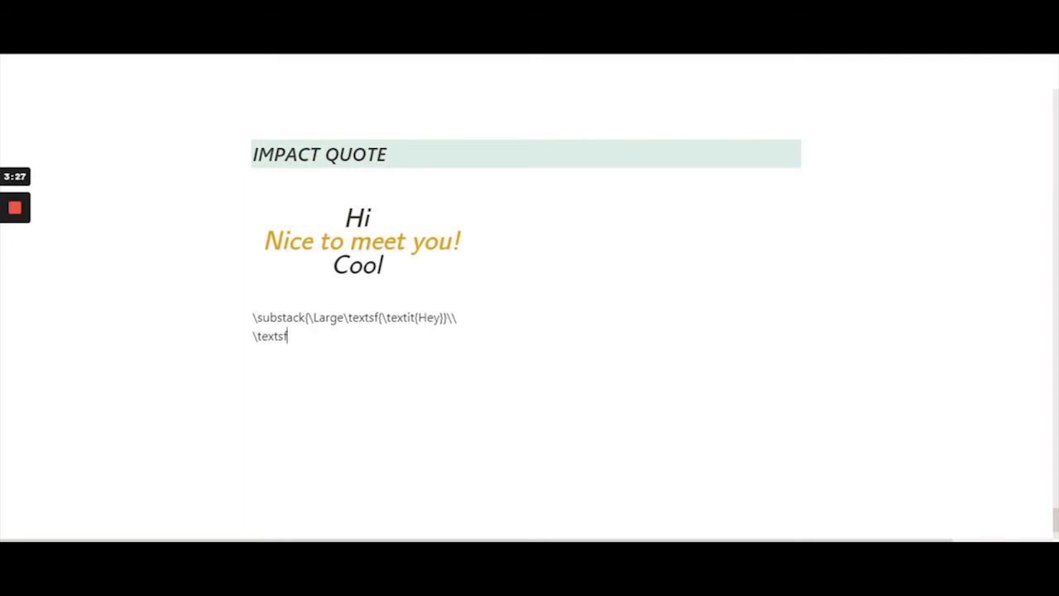
{"action": "type", "text": "{\\"}
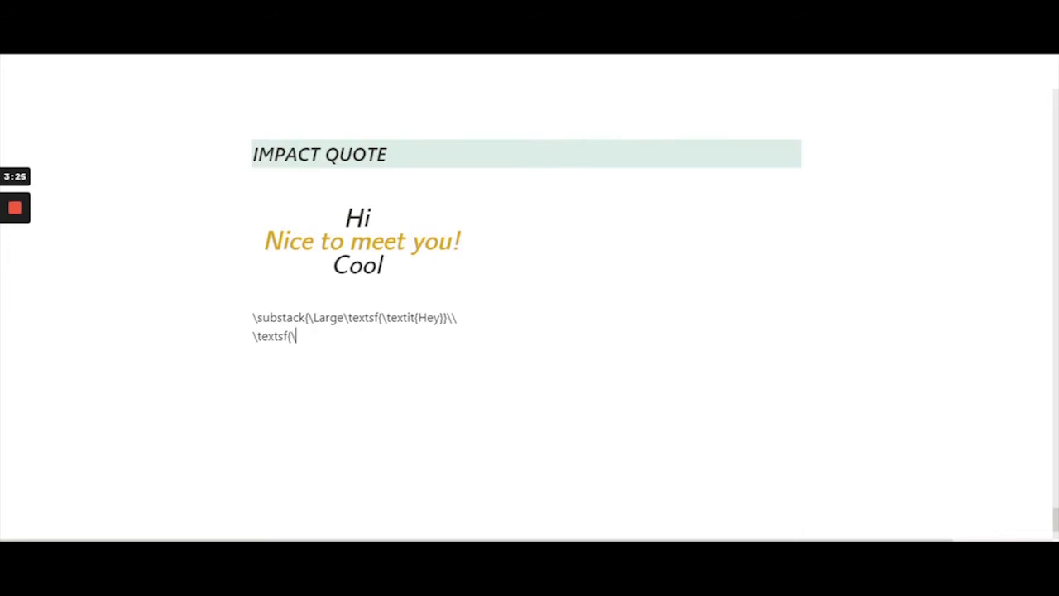
{"action": "type", "text": "color"}
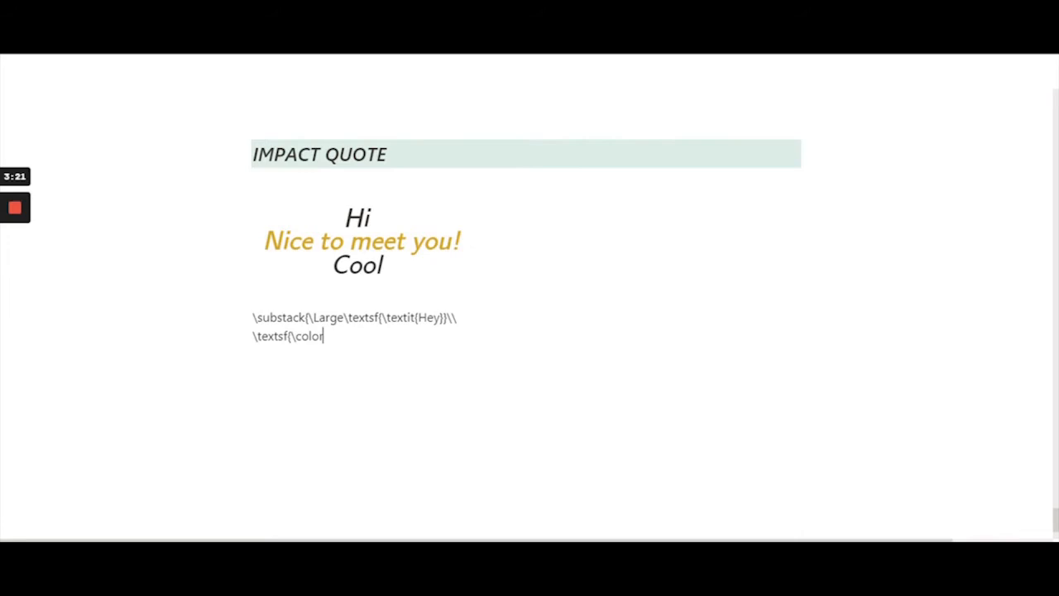
{"action": "type", "text": "{gol"}
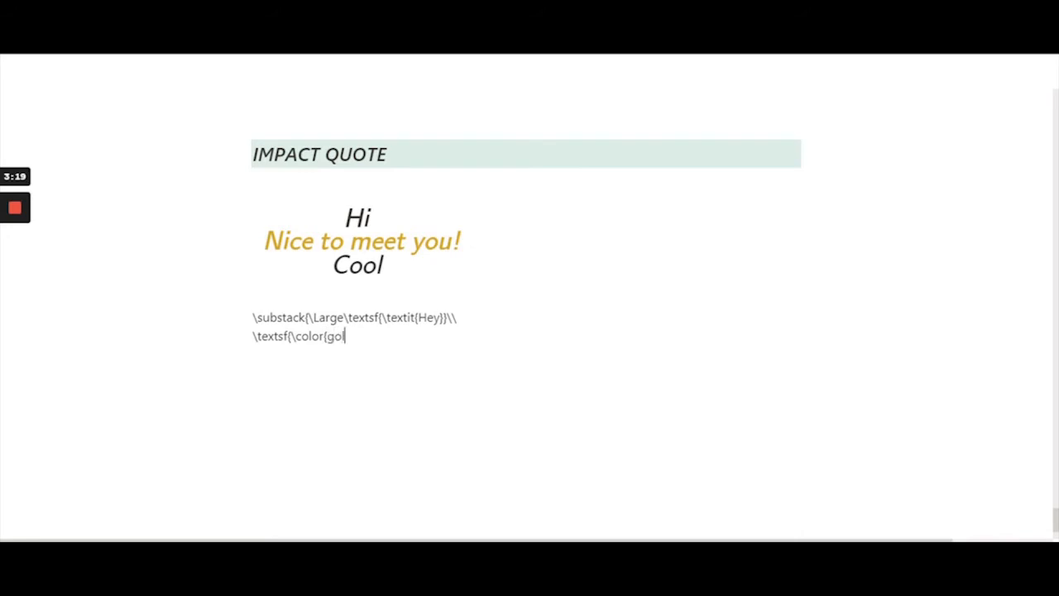
{"action": "type", "text": "denrod"}
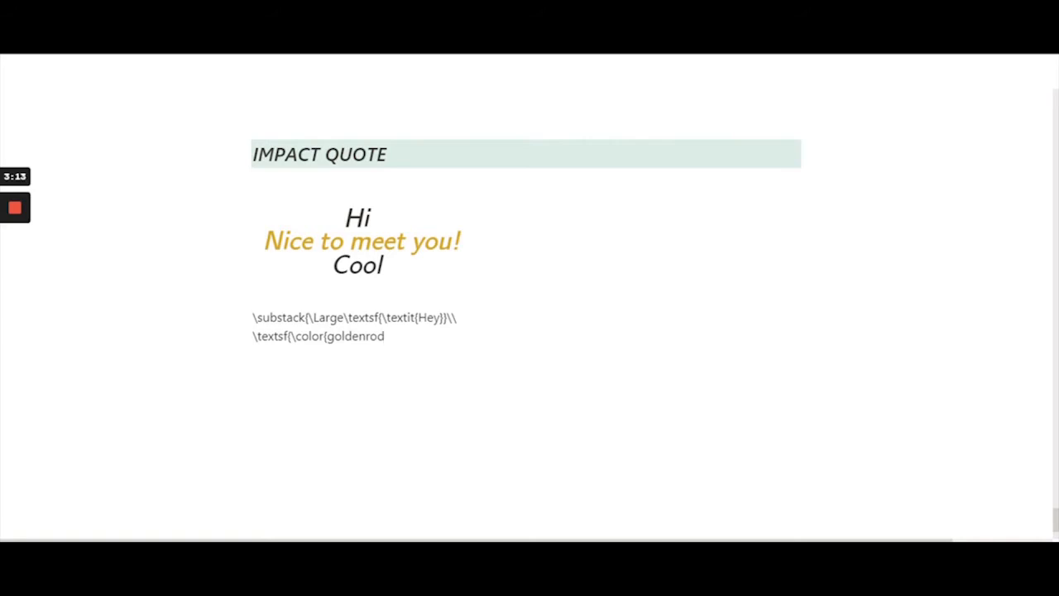
{"action": "type", "text": "}"}
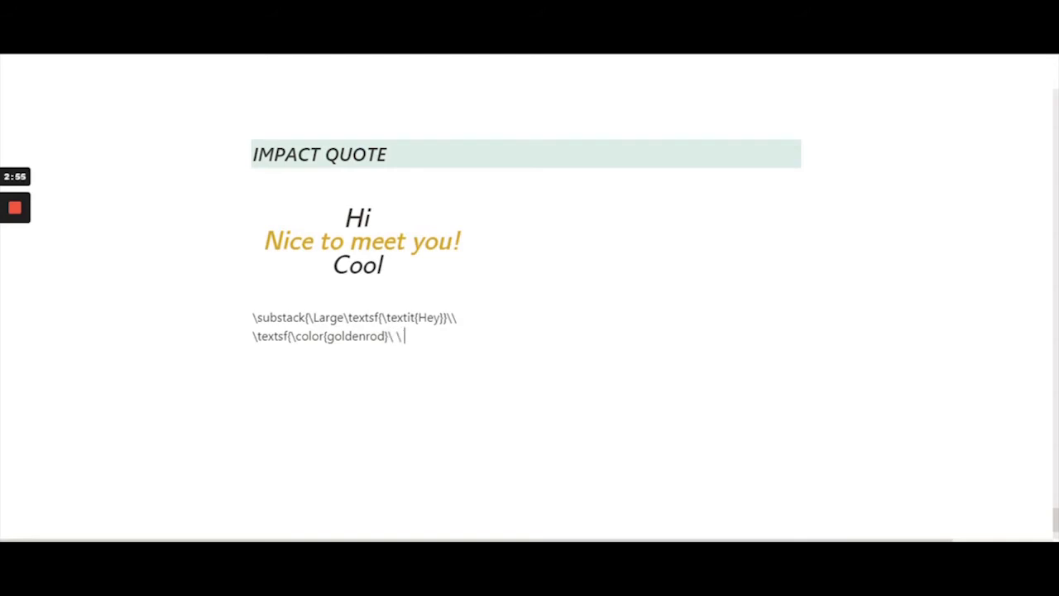
- Add spacing and \Large\textit{See you soon!}\\ to finish line two
{"action": "type", "text": "\\"}
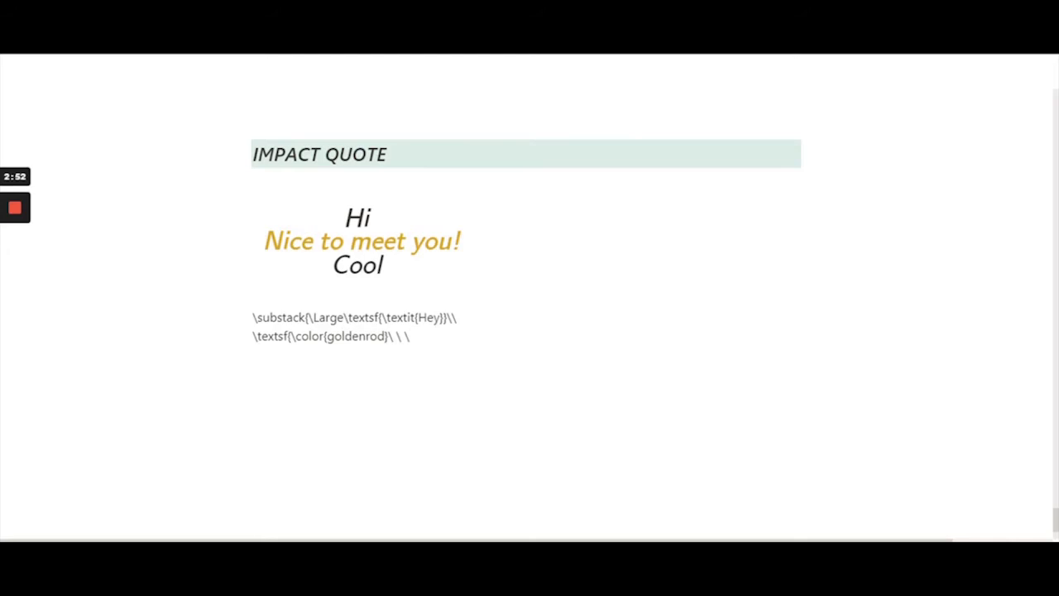
{"action": "type", "text": "\\"}
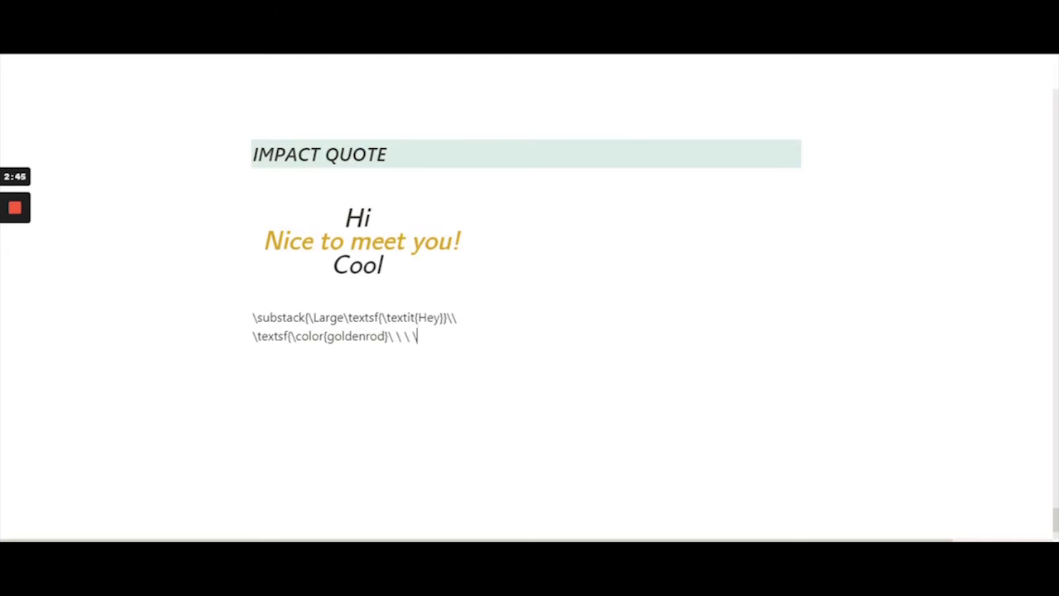
{"action": "type", "text": "L"}
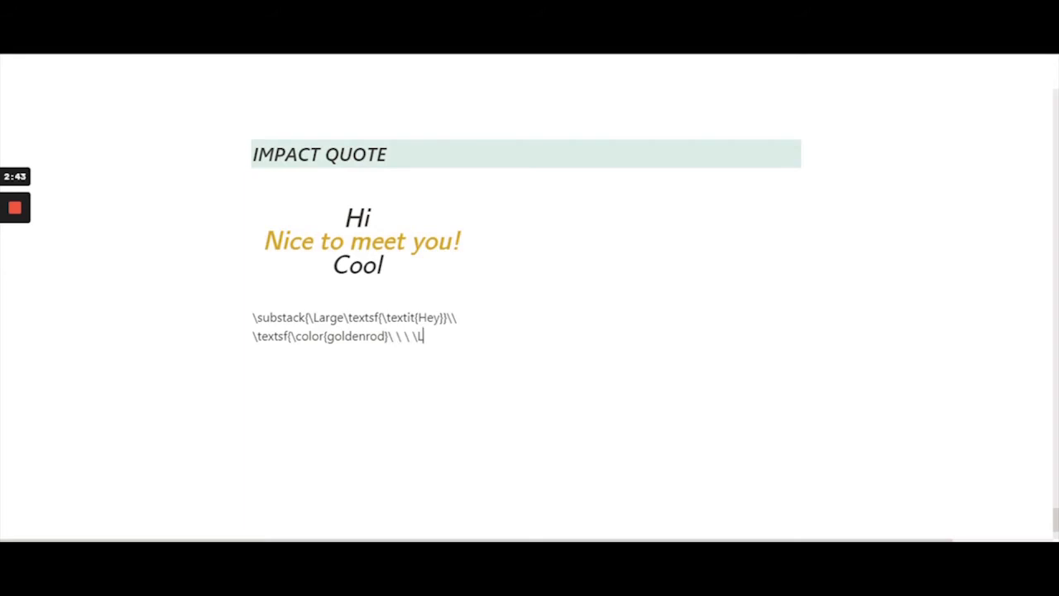
{"action": "type", "text": "arge"}
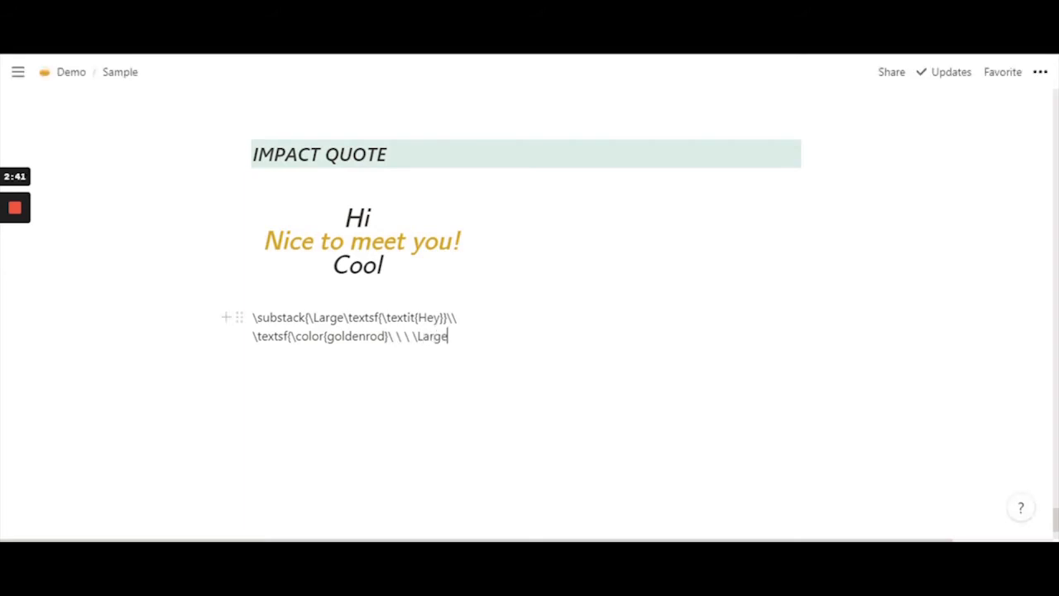
{"action": "double_click", "coordinate": [329, 317]}
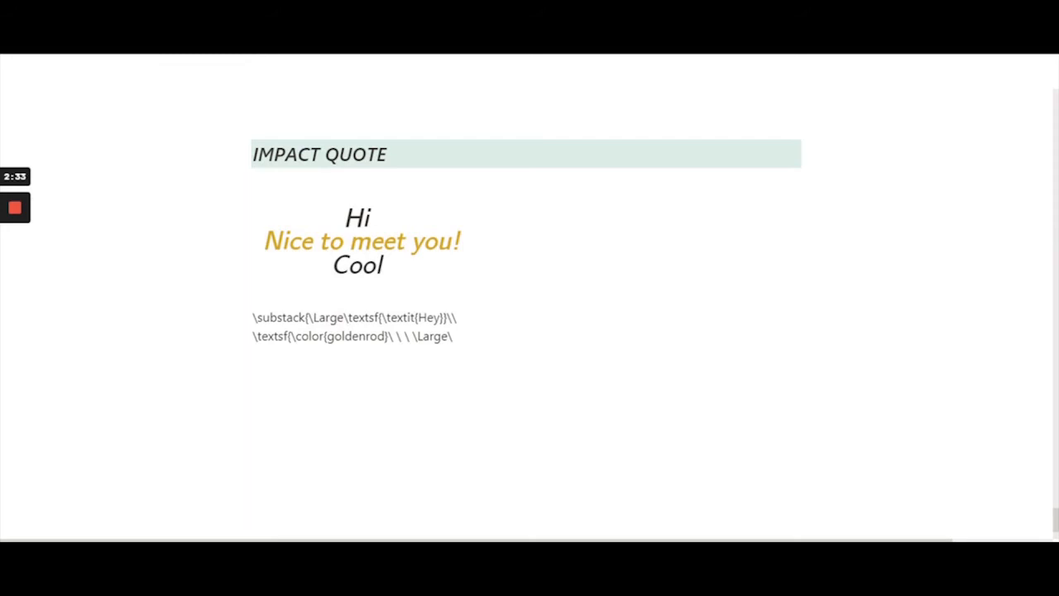
{"action": "type", "text": "\\text"}
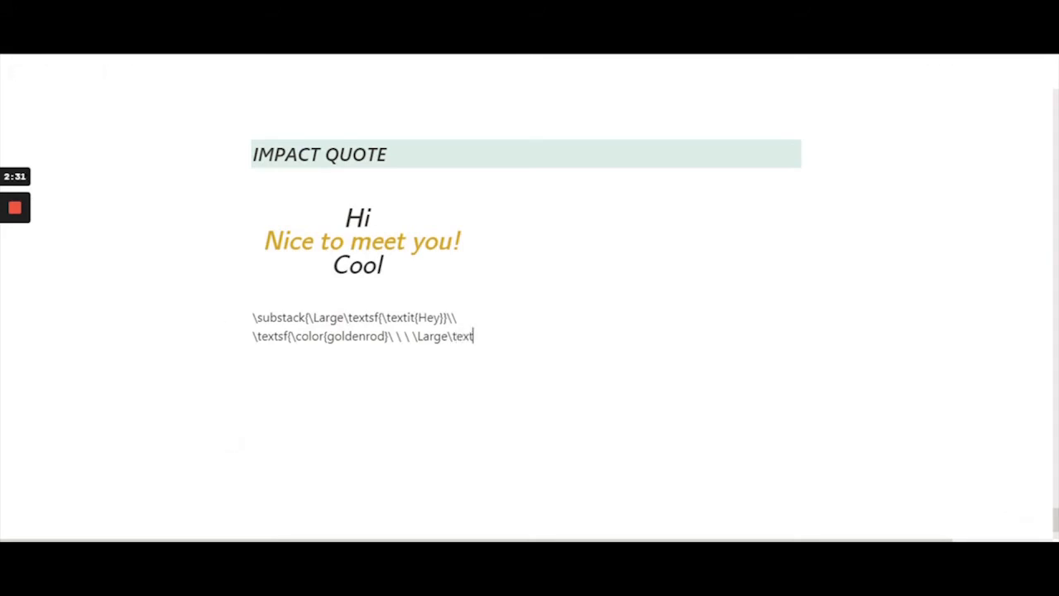
{"action": "type", "text": "it"}
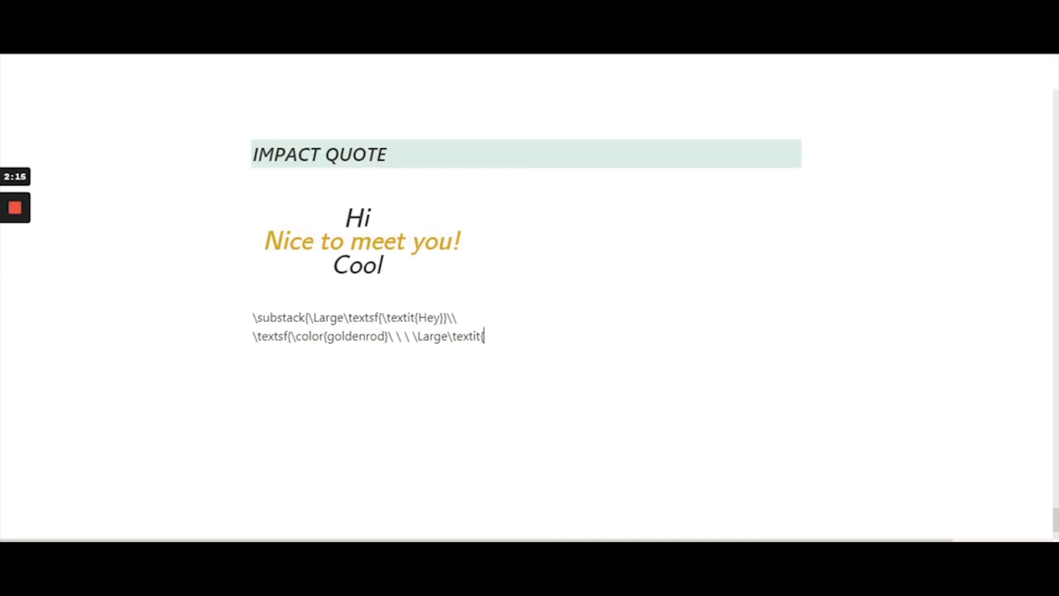
{"action": "type", "text": "{S"}
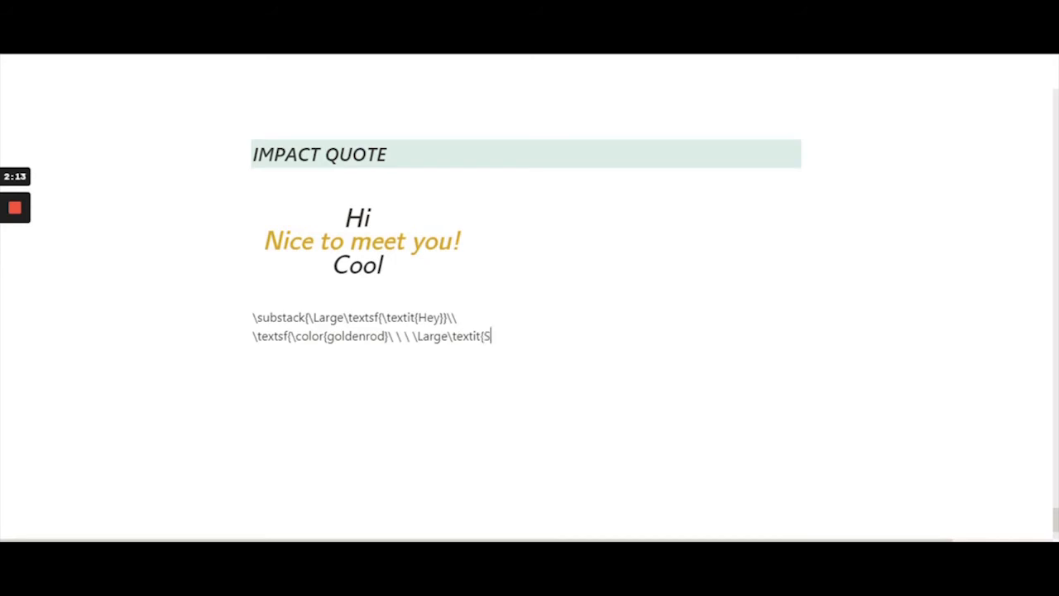
{"action": "type", "text": "ee you soon!"}
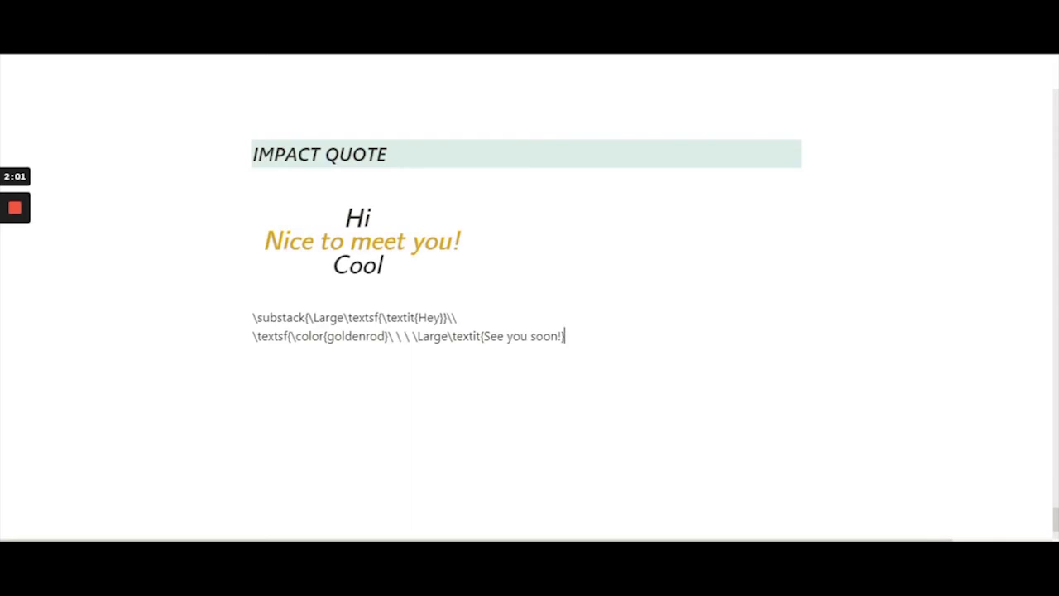
{"action": "type", "text": "\\\\"}
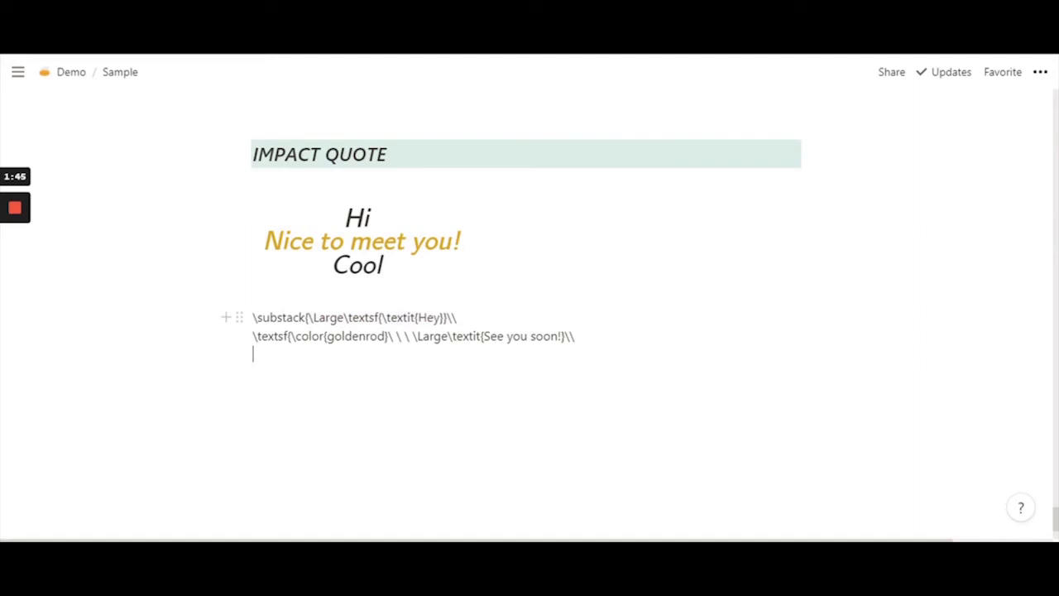
- Write the third line's markup: \Large\textsf{\textit{Kayy}}
{"action": "type", "text": "\\Lar"}
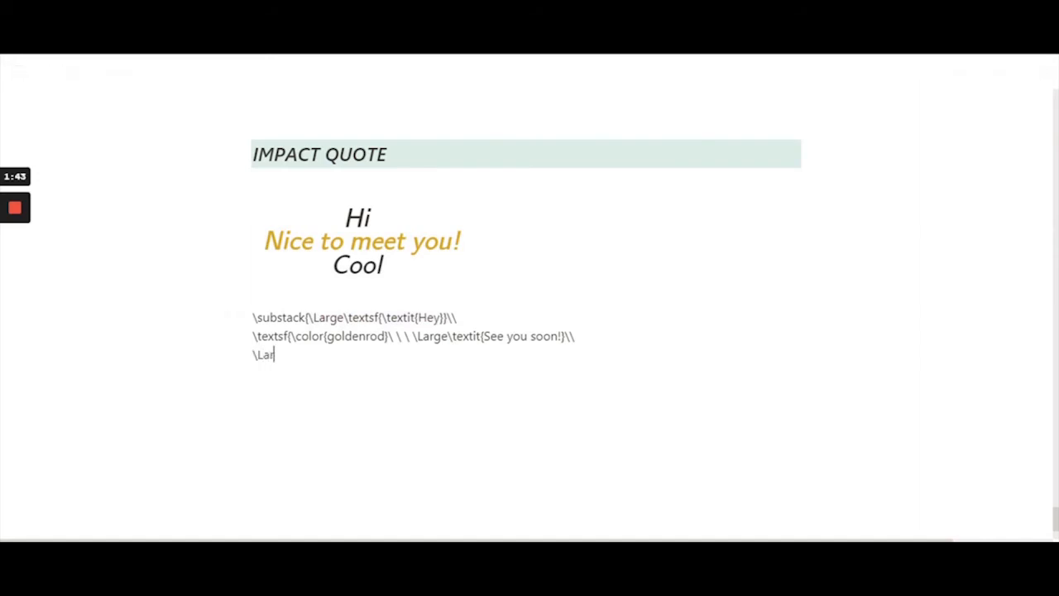
{"action": "type", "text": "ge\\"}
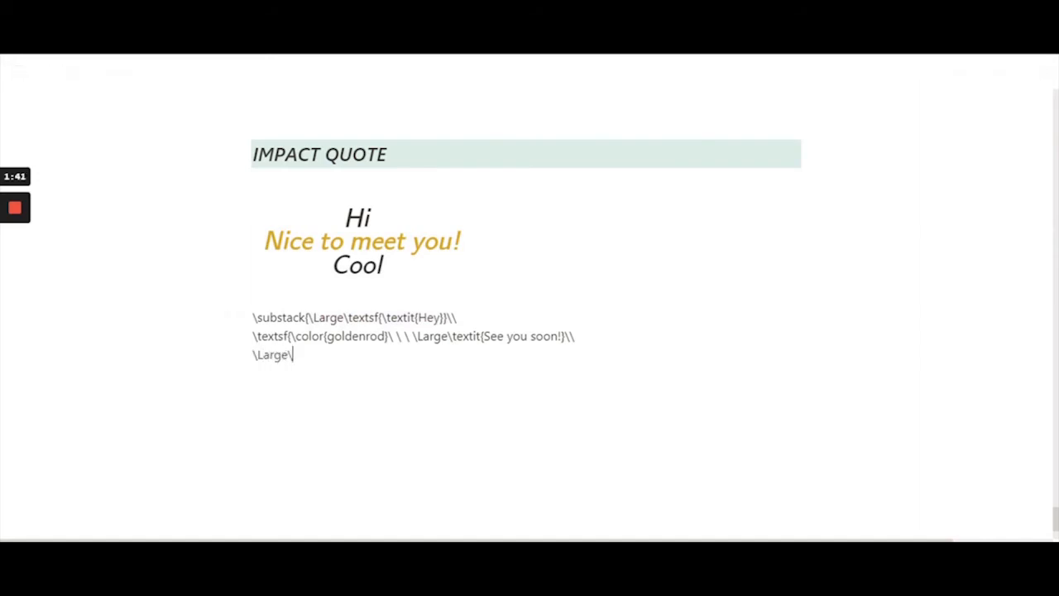
{"action": "type", "text": "textsf"}
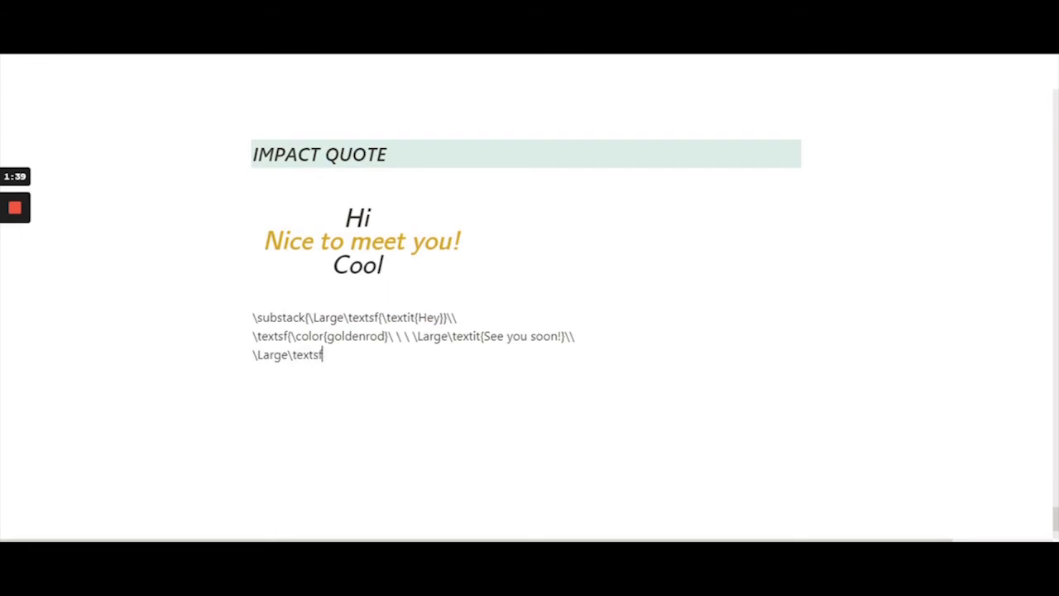
{"action": "type", "text": "{"}
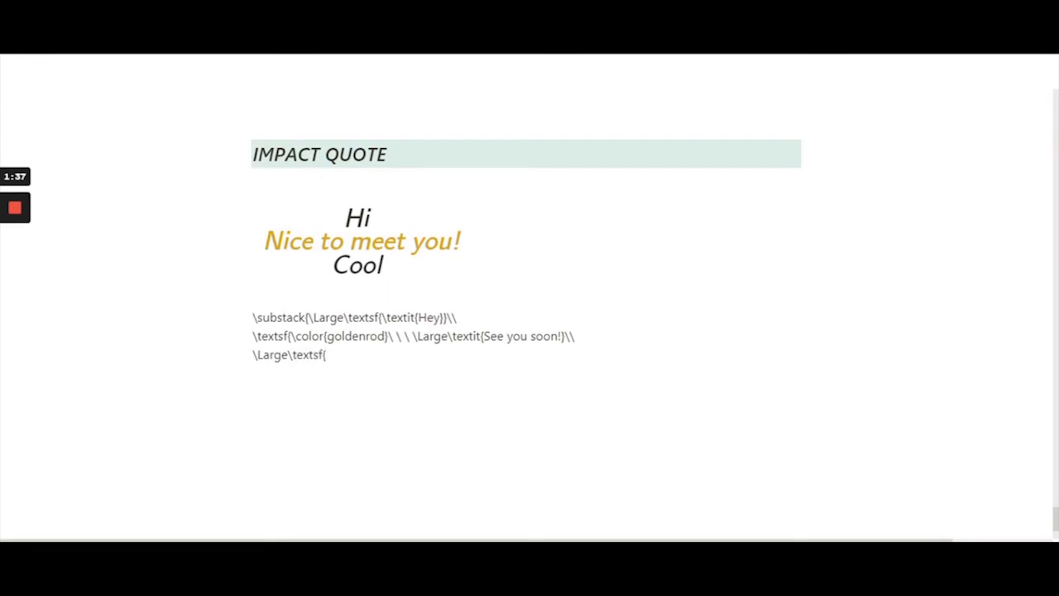
{"action": "type", "text": "\\"}
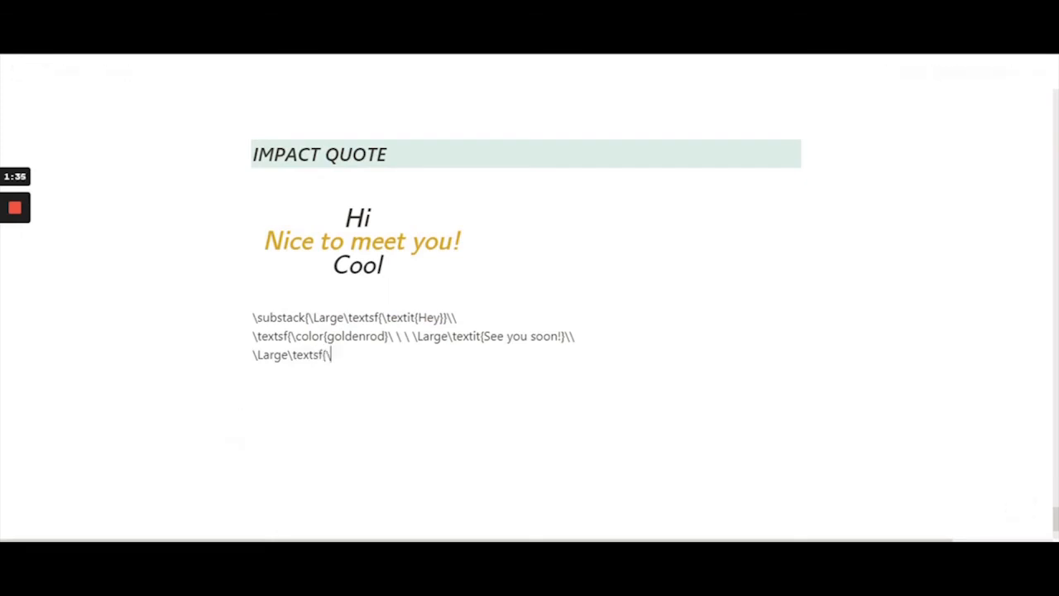
{"action": "type", "text": "textit{"}
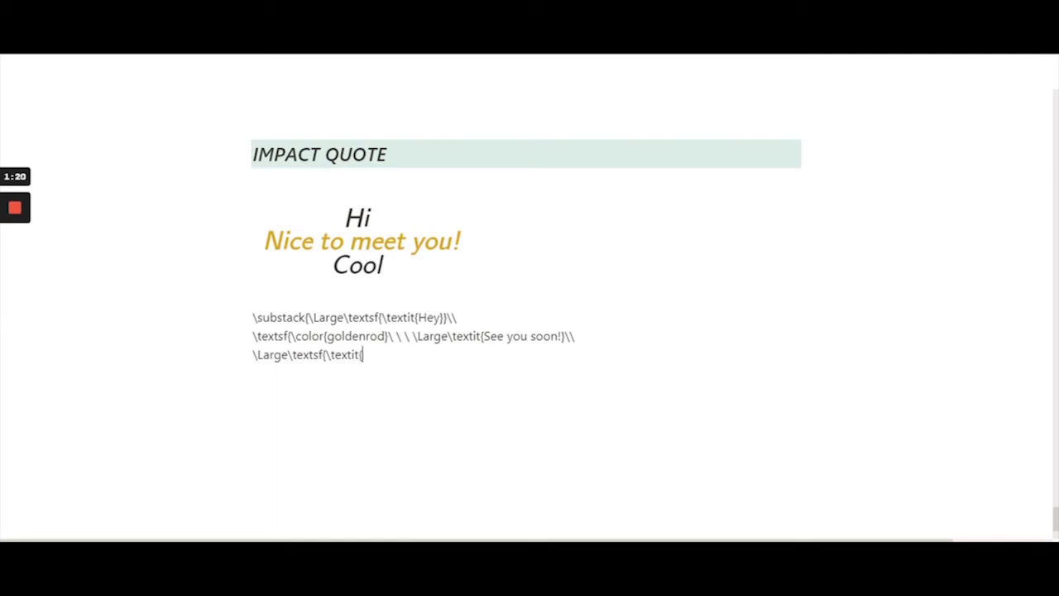
{"action": "type", "text": "Kayy"}
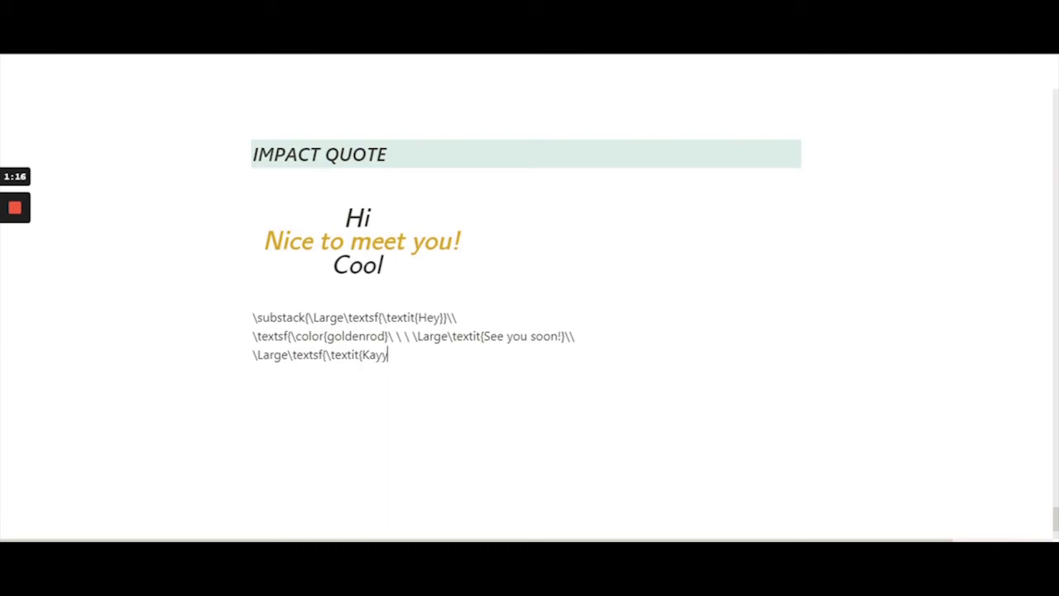
{"action": "type", "text": "}"}
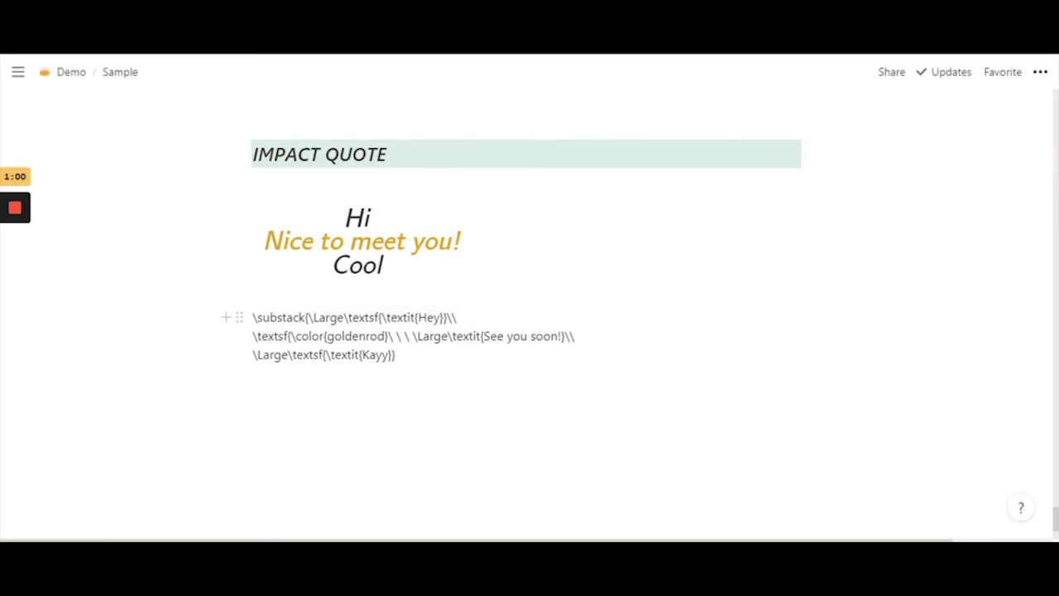
- Select the word goldenrod in the source, then clear the selection
{"action": "left_click_drag", "start_coordinate": [485, 335], "coordinate": [561, 336]}
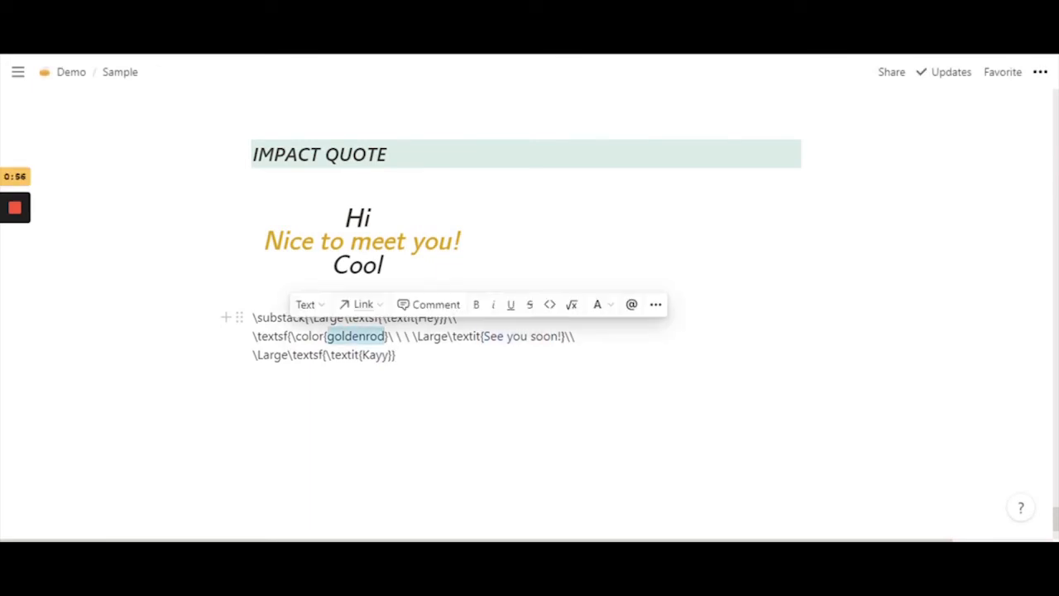
{"action": "left_click", "coordinate": [396, 355]}
{"action": "type", "text": "}}"}
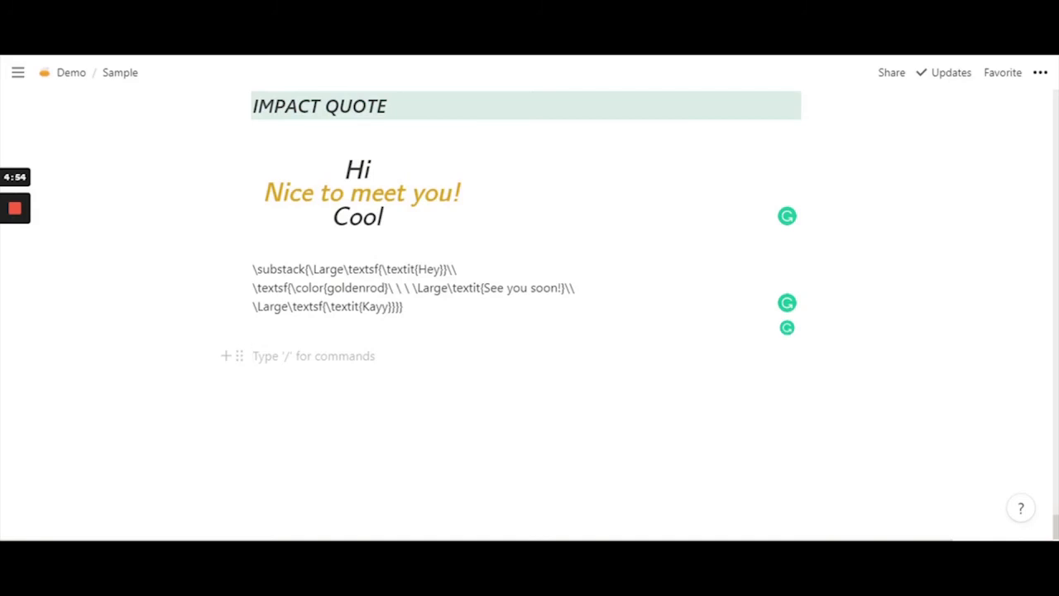
- Enter placeholder text 'hey' in a new block and convert it to an inline equation
{"action": "left_click", "coordinate": [313, 356]}
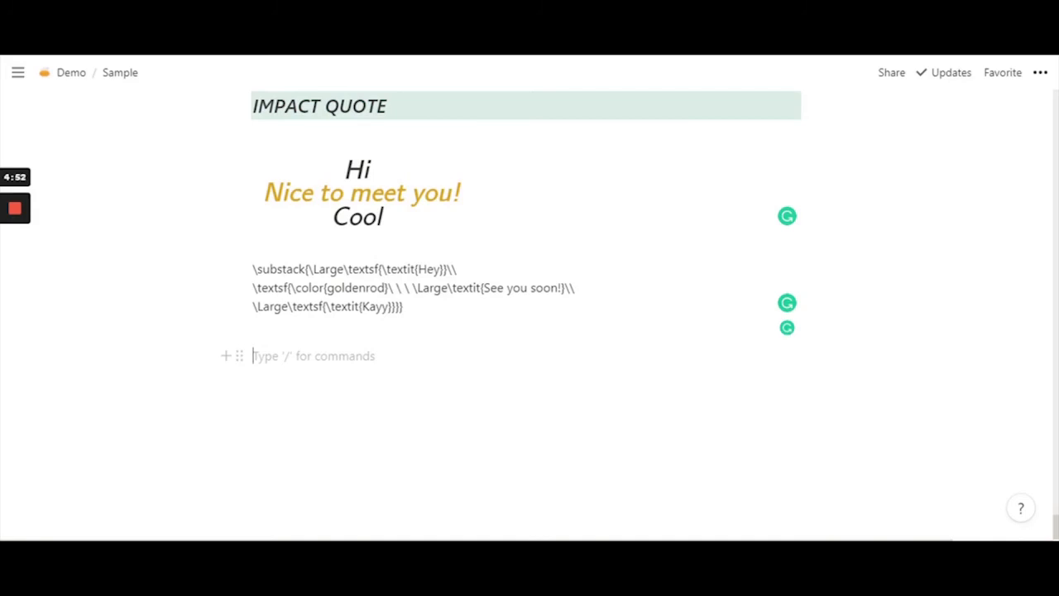
{"action": "type", "text": "hey"}
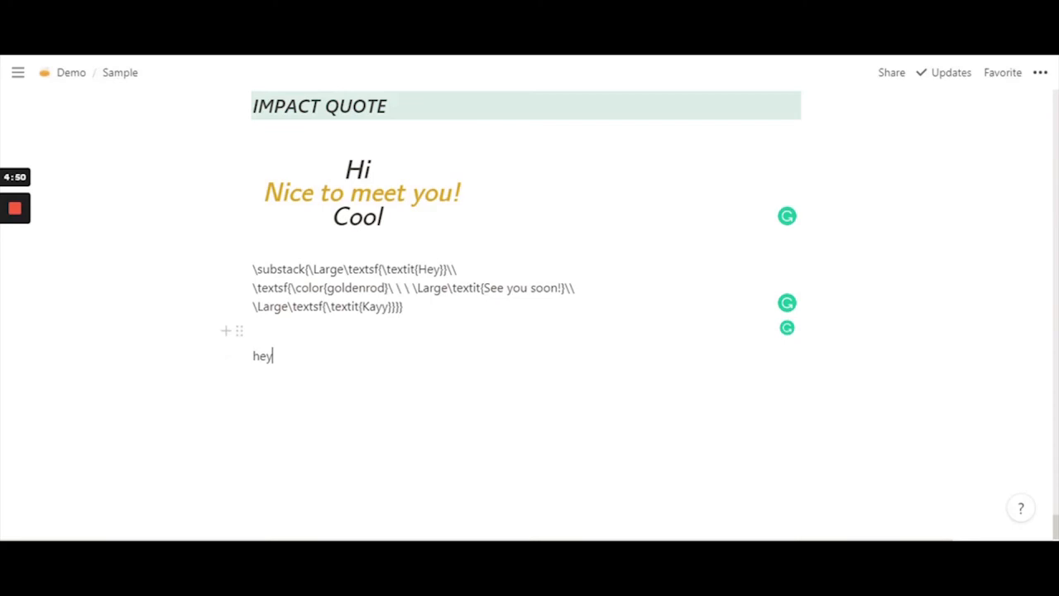
{"action": "left_click_drag", "start_coordinate": [252, 268], "coordinate": [403, 306]}
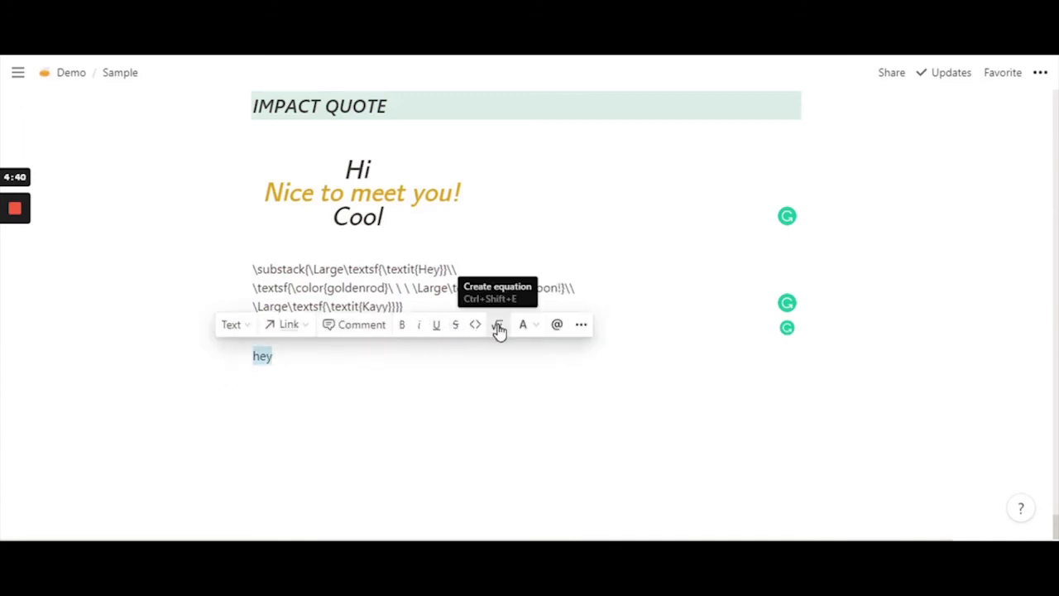
{"action": "left_click", "coordinate": [498, 324]}
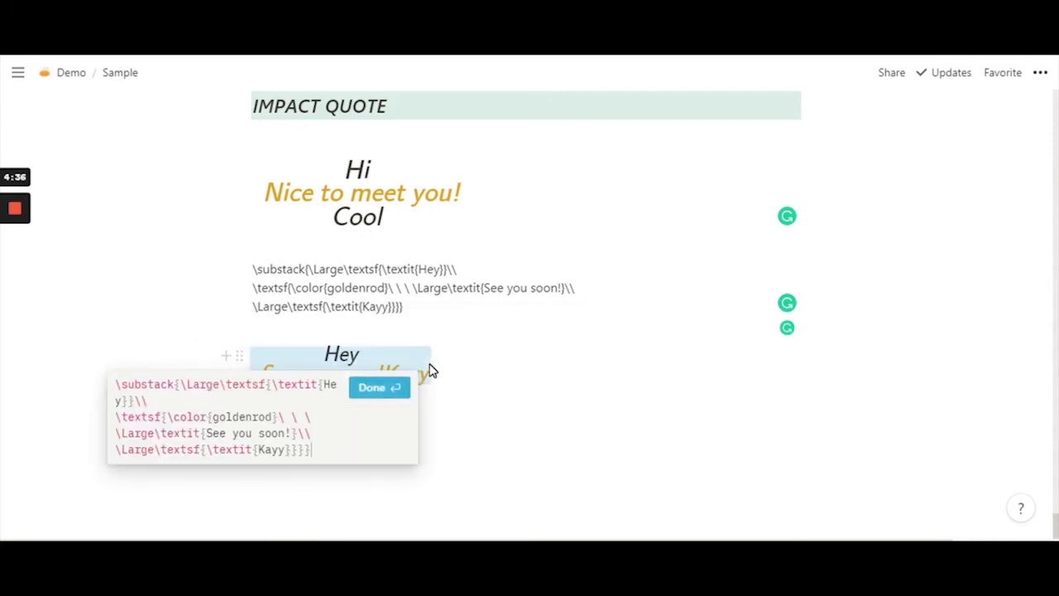
- Move the braces so only See you soon! is goldenrod, then confirm the equation
{"action": "left_click", "coordinate": [378, 387]}
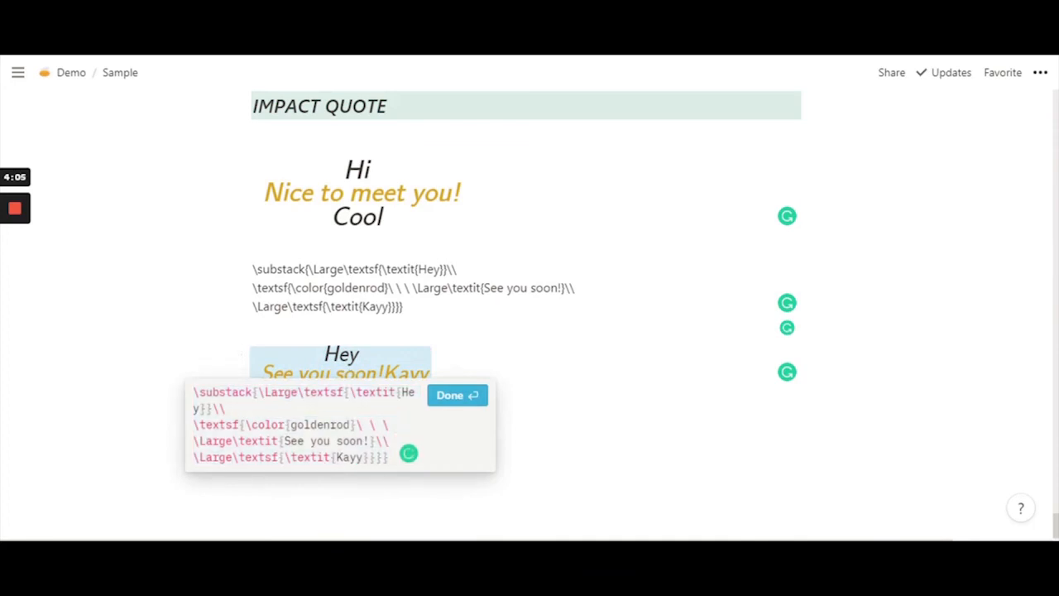
{"action": "double_click", "coordinate": [348, 457]}
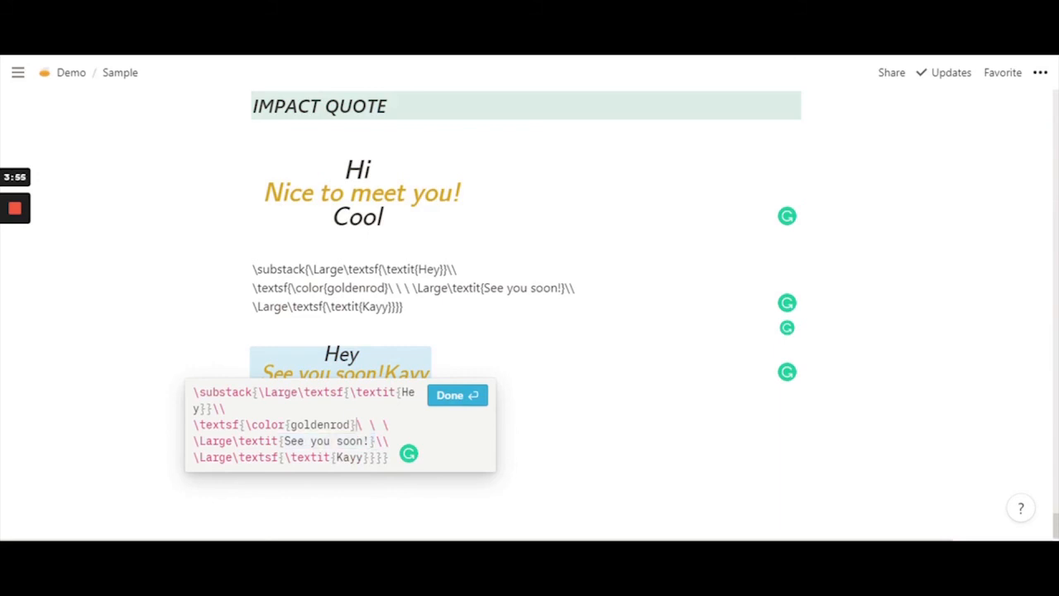
{"action": "double_click", "coordinate": [319, 425]}
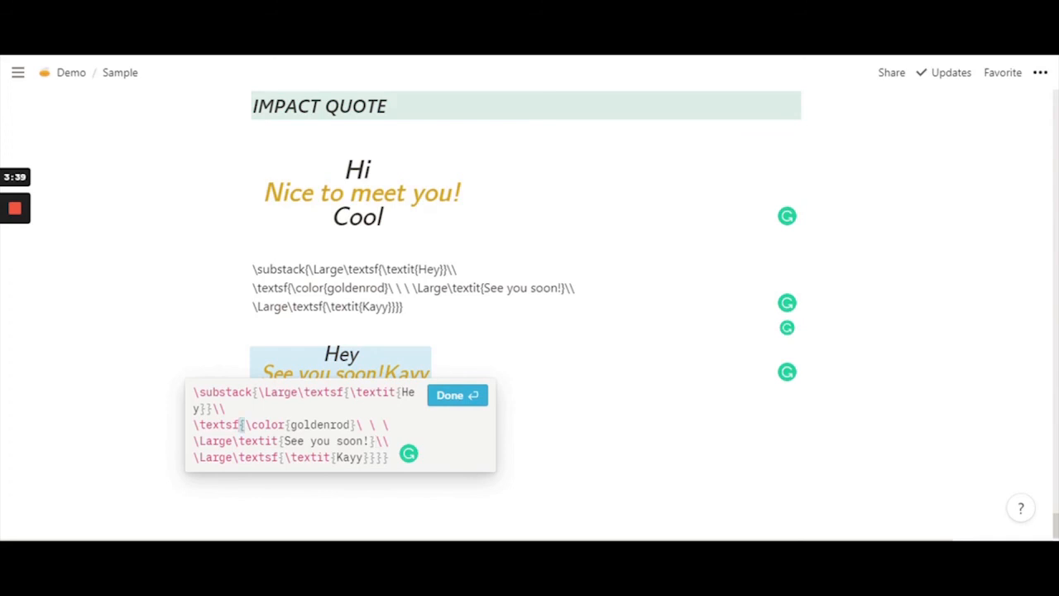
{"action": "mouse_move", "coordinate": [421, 456]}
{"action": "type", "text": "}"}
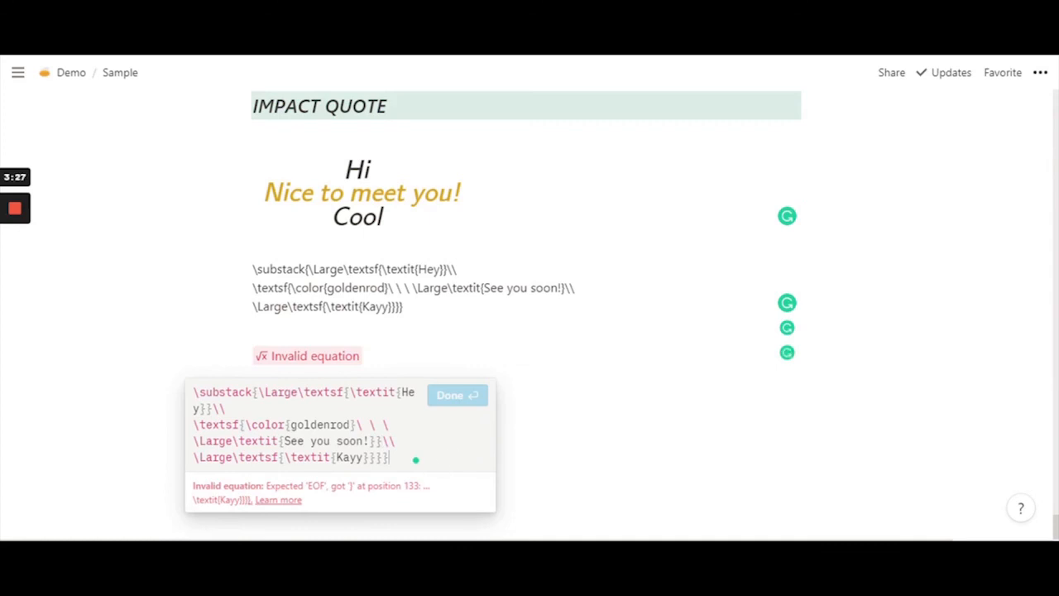
{"action": "mouse_move", "coordinate": [449, 442]}
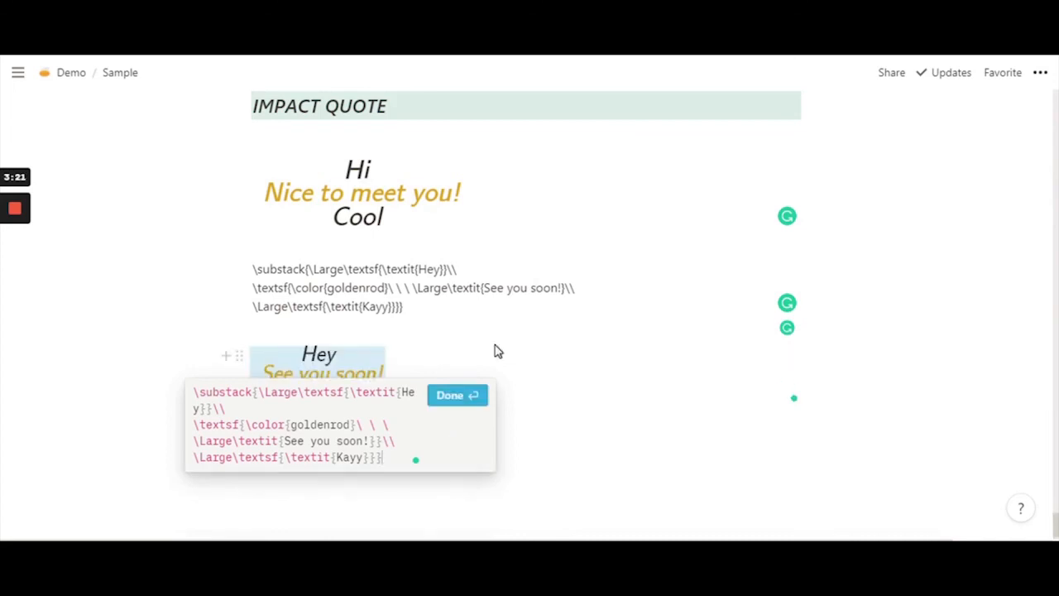
{"action": "mouse_move", "coordinate": [457, 396]}
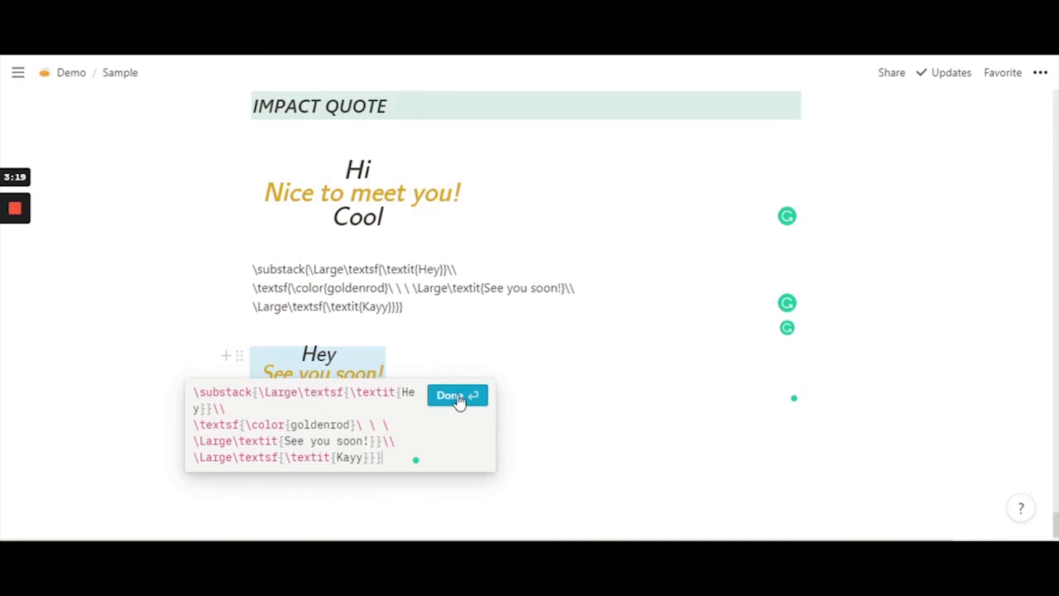
{"action": "left_click", "coordinate": [453, 395]}
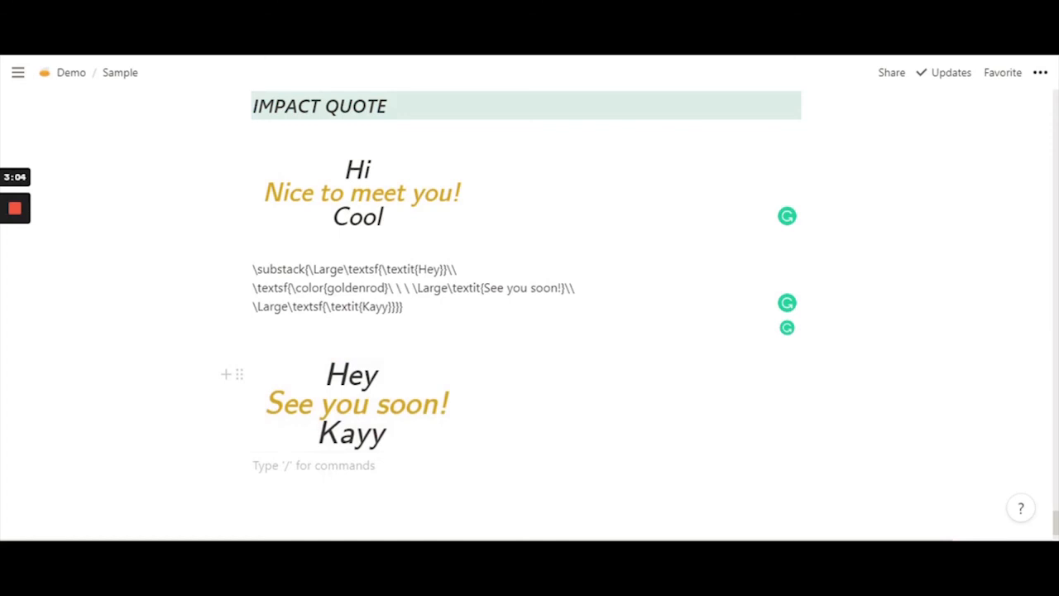
- Reopen the rendered quote equation to check it, then close it again
{"action": "left_click", "coordinate": [265, 464]}
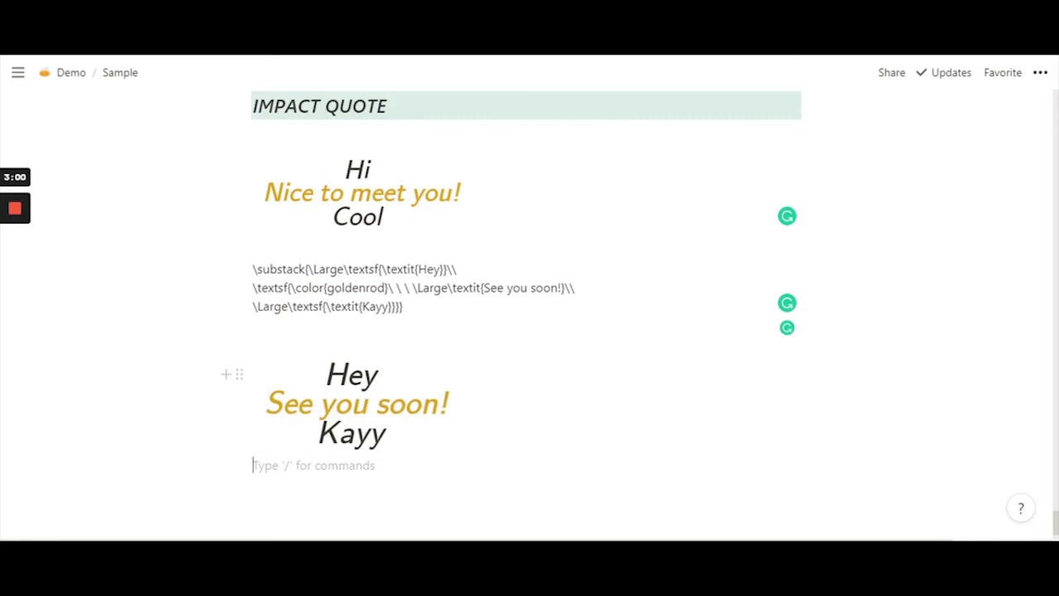
{"action": "left_click", "coordinate": [356, 403]}
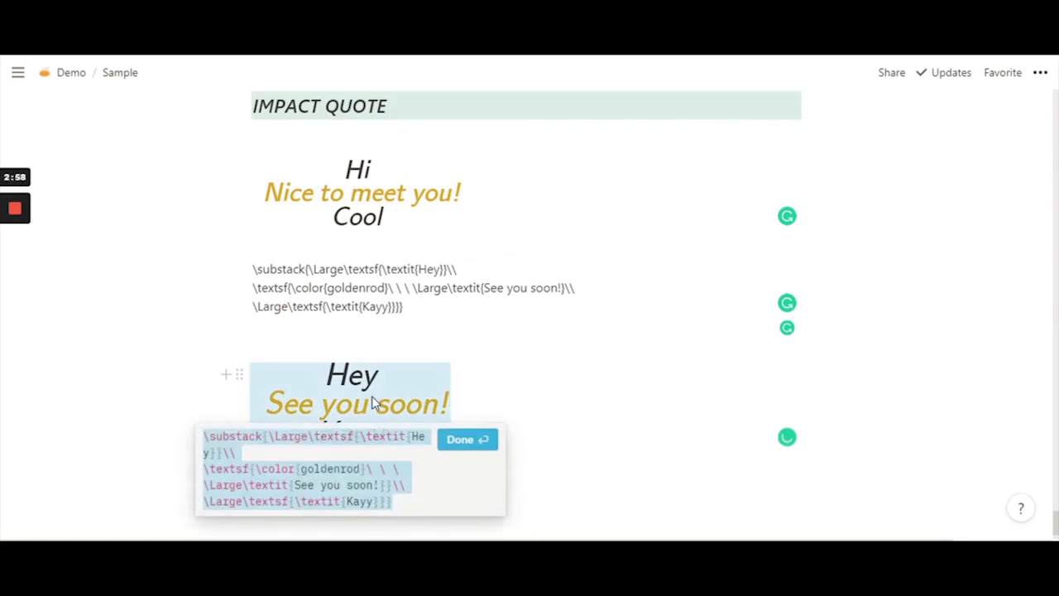
{"action": "left_click", "coordinate": [467, 439]}
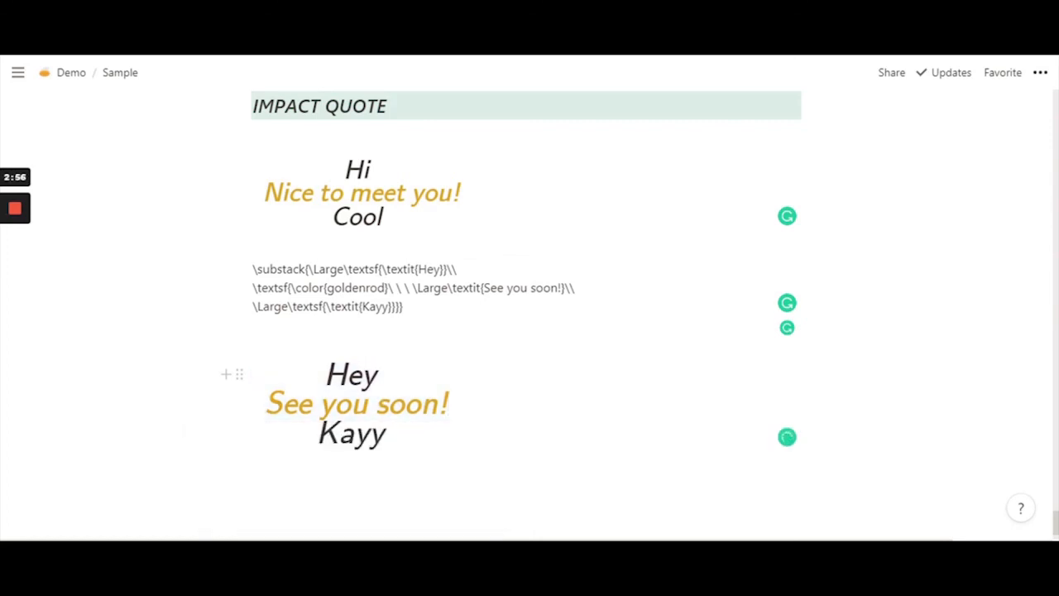
{"action": "left_click", "coordinate": [448, 404]}
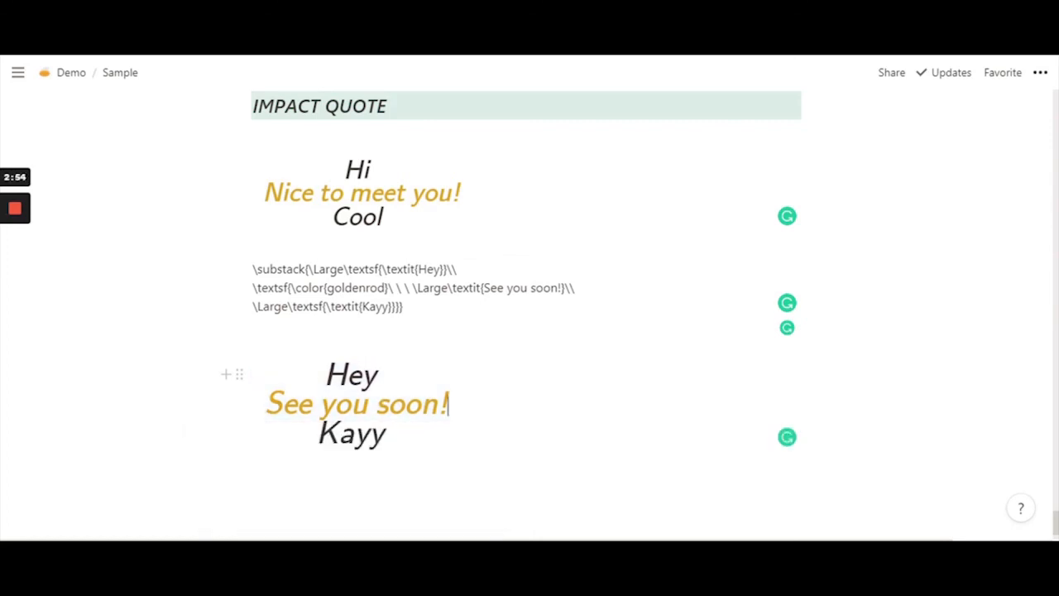